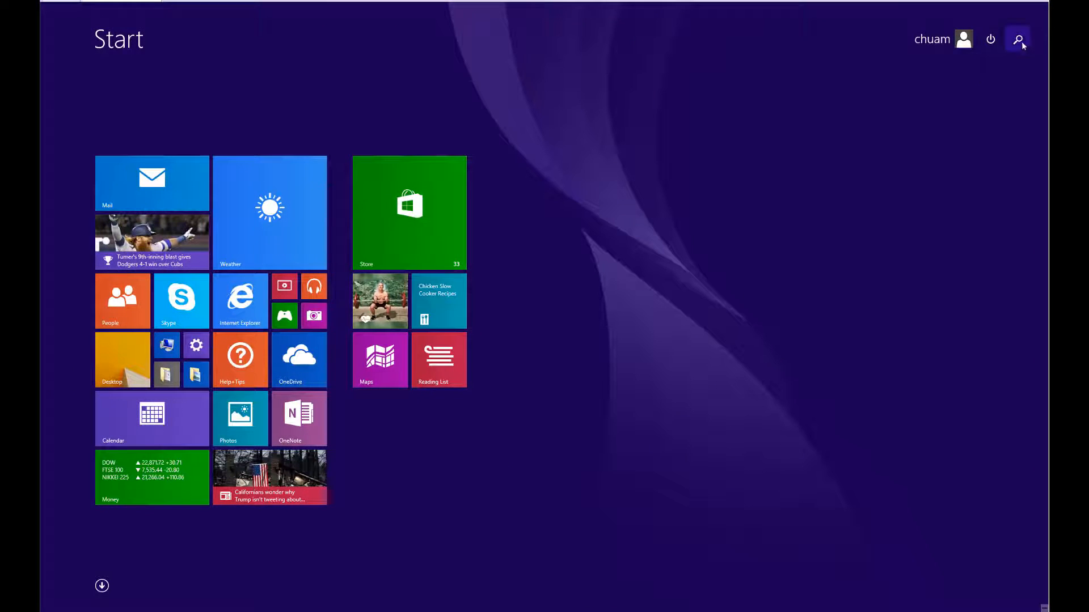
- Launch mmc from the Start screen and approve the UAC prompt
{"action": "type", "text": "mmc"}
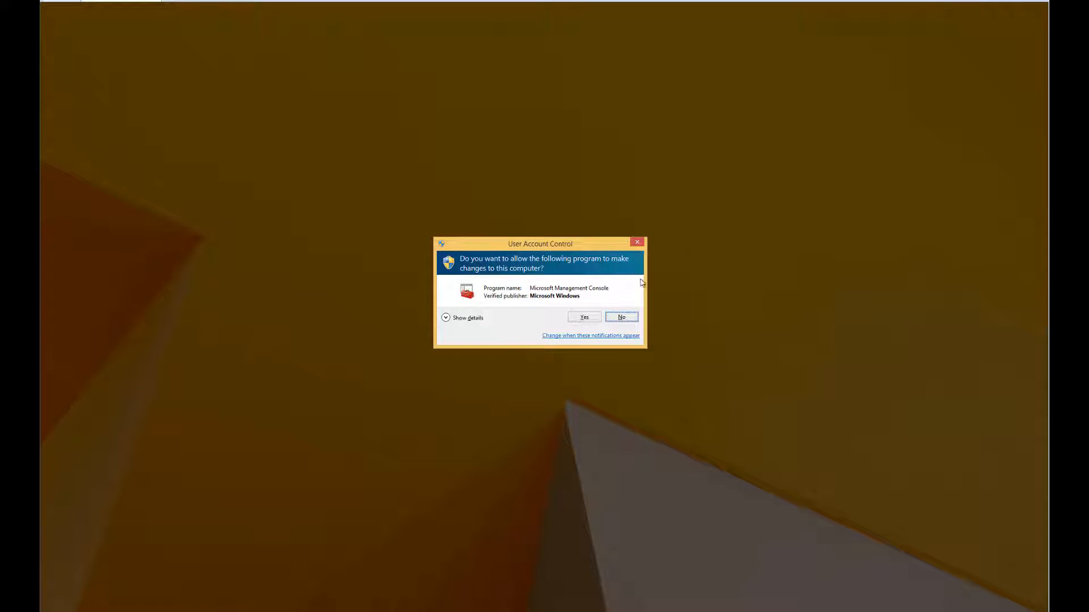
{"action": "left_click", "coordinate": [583, 318]}
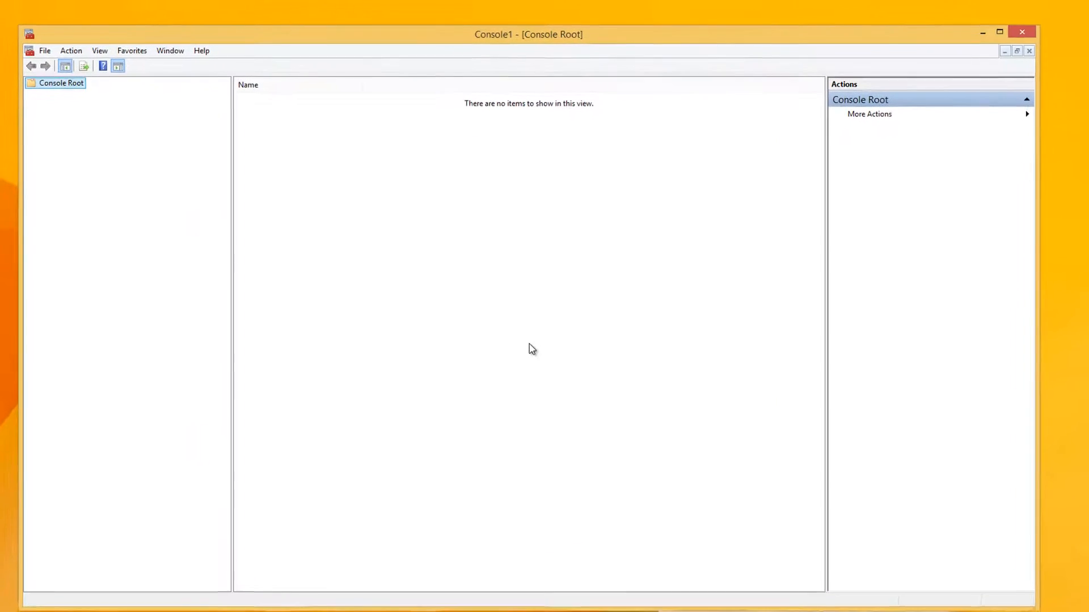
- Add the Certificates snap-in for the Computer account on the Local computer
{"action": "left_click", "coordinate": [44, 50]}
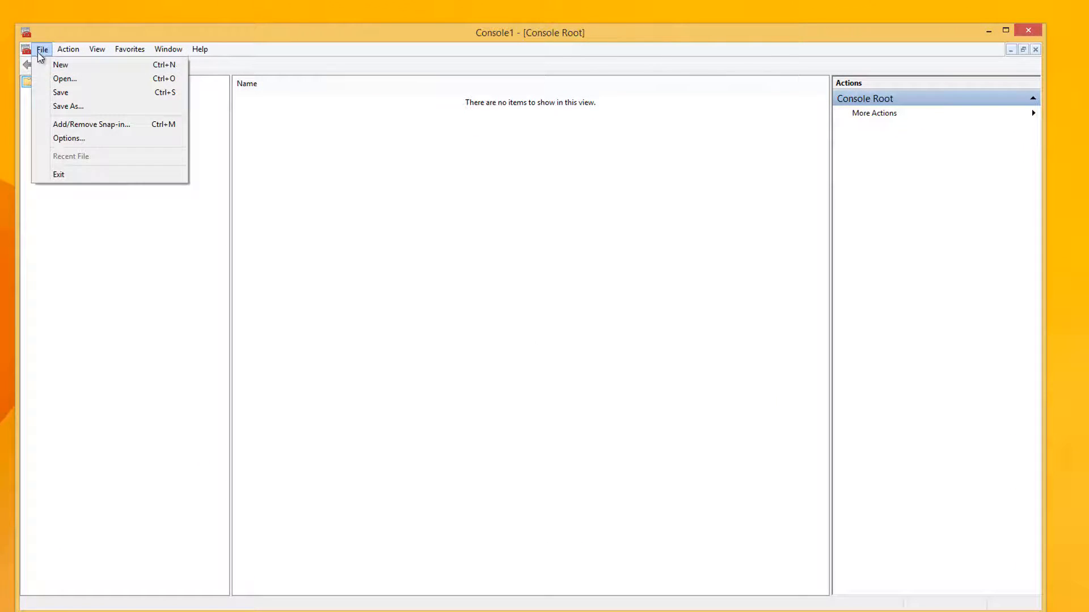
{"action": "left_click", "coordinate": [91, 124]}
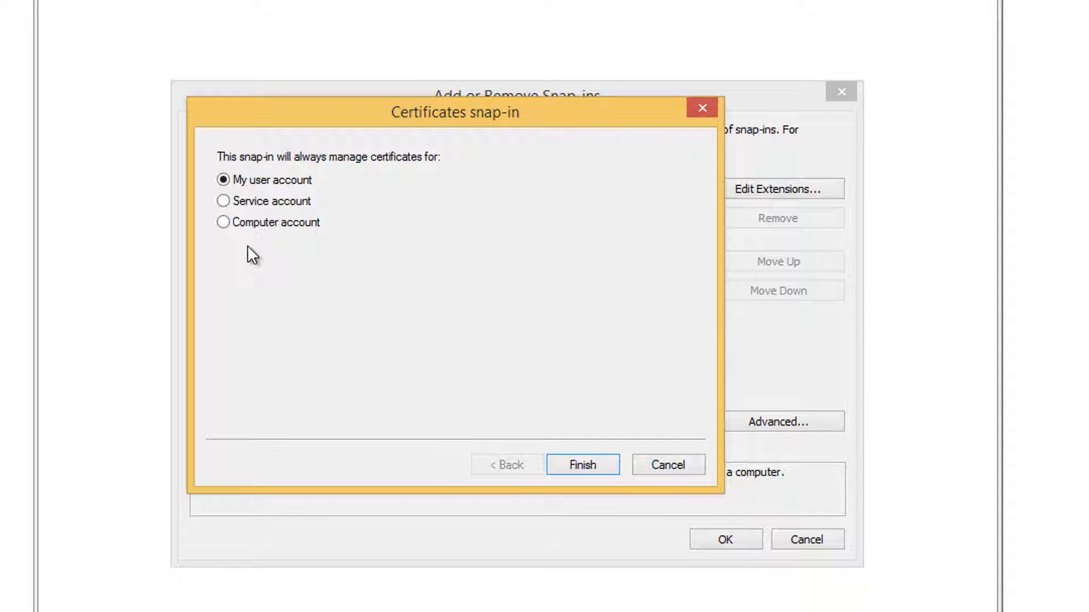
{"action": "left_click", "coordinate": [224, 222]}
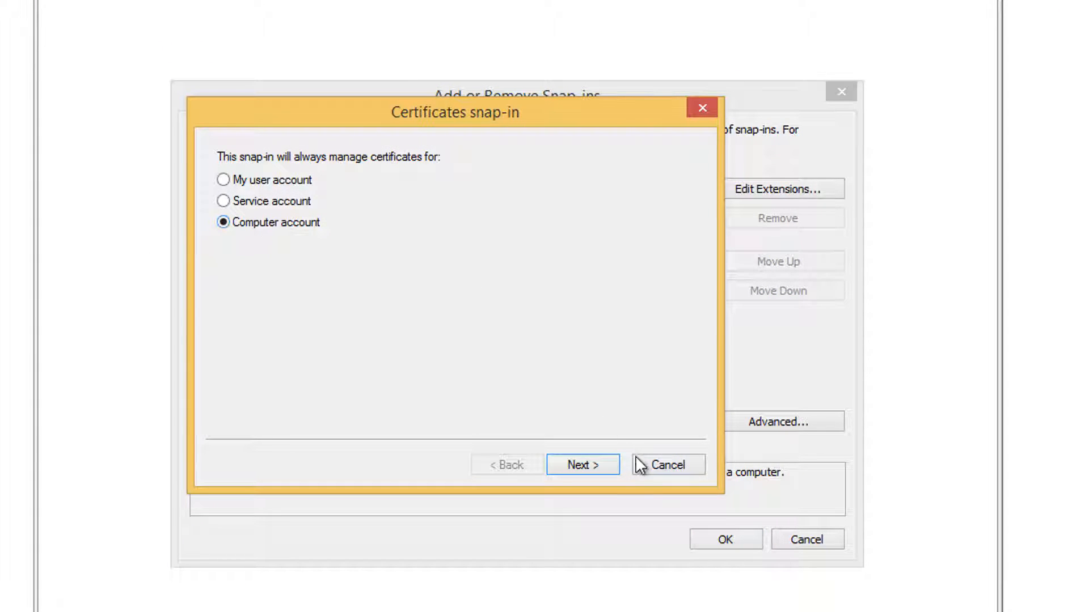
{"action": "left_click", "coordinate": [581, 465]}
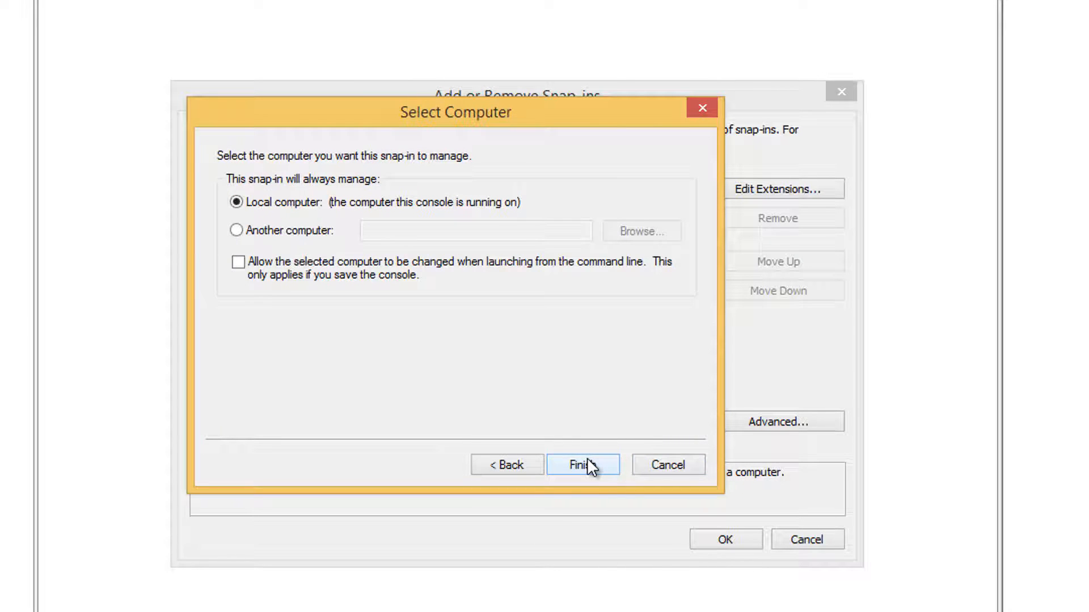
{"action": "left_click", "coordinate": [582, 465]}
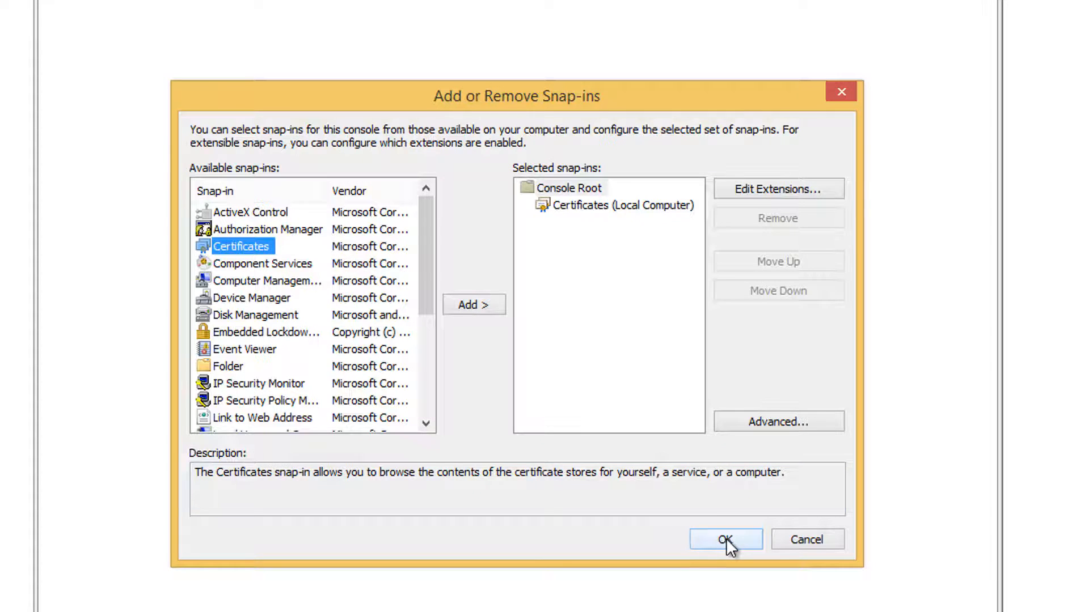
{"action": "left_click", "coordinate": [724, 540]}
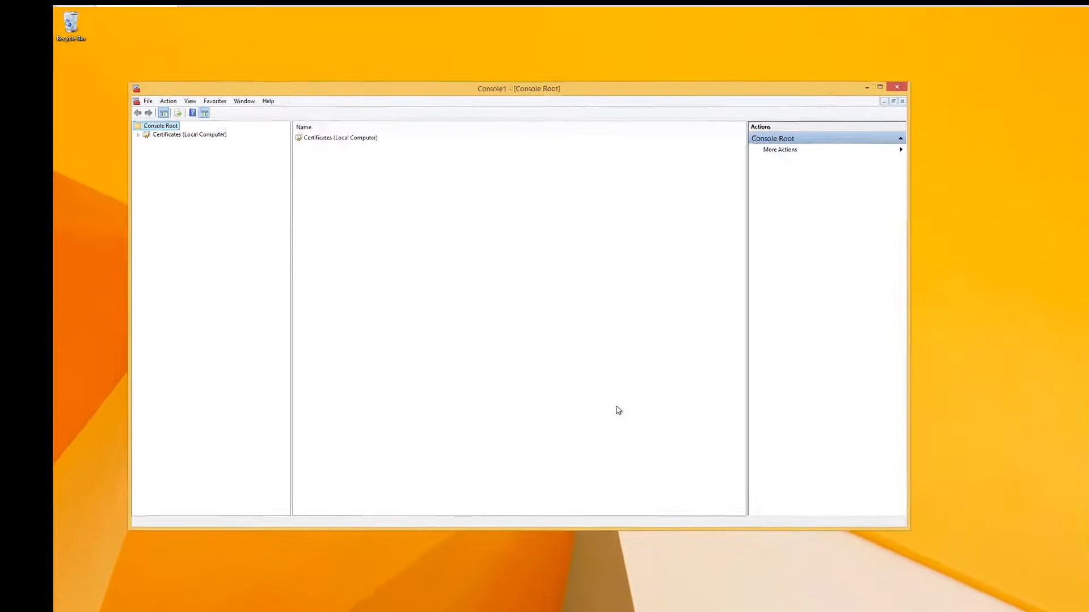
- Start Create Custom Request from the Personal store of Certificates (Local Computer)
{"action": "left_click", "coordinate": [138, 134]}
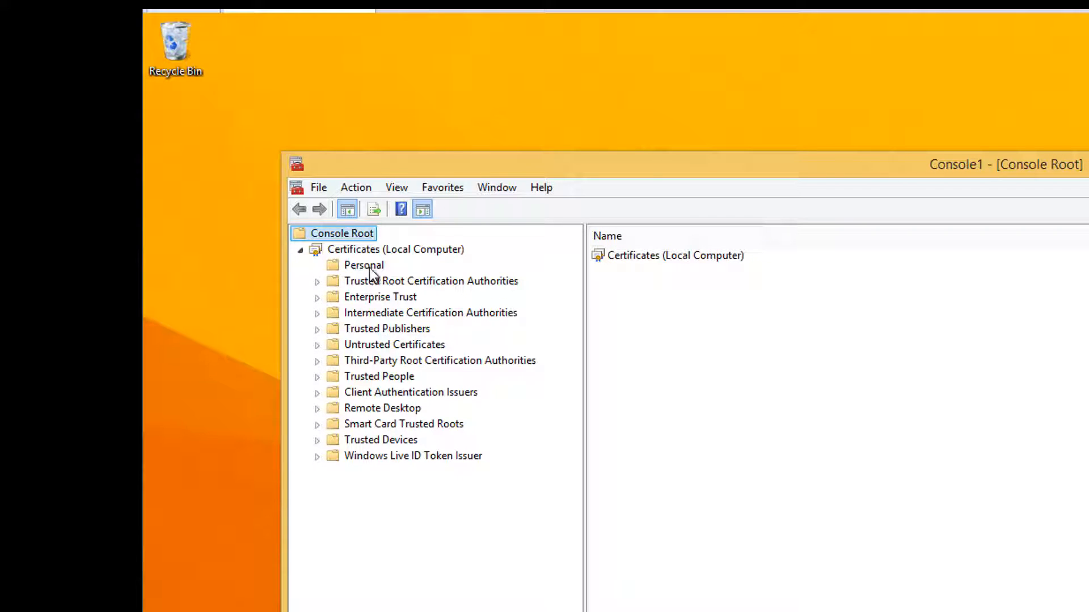
{"action": "right_click", "coordinate": [363, 264]}
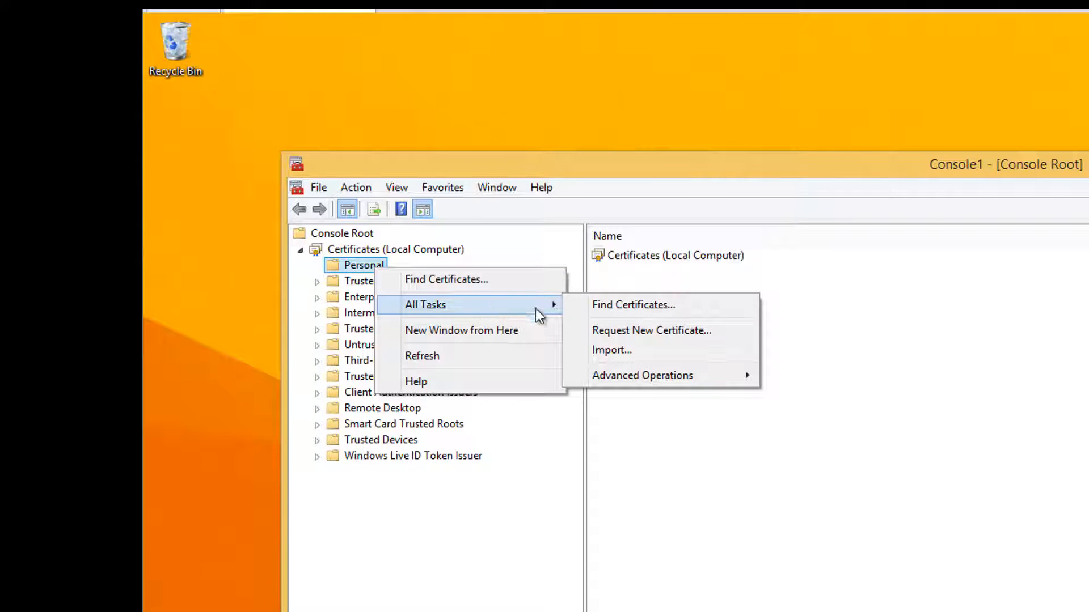
{"action": "mouse_move", "coordinate": [642, 375]}
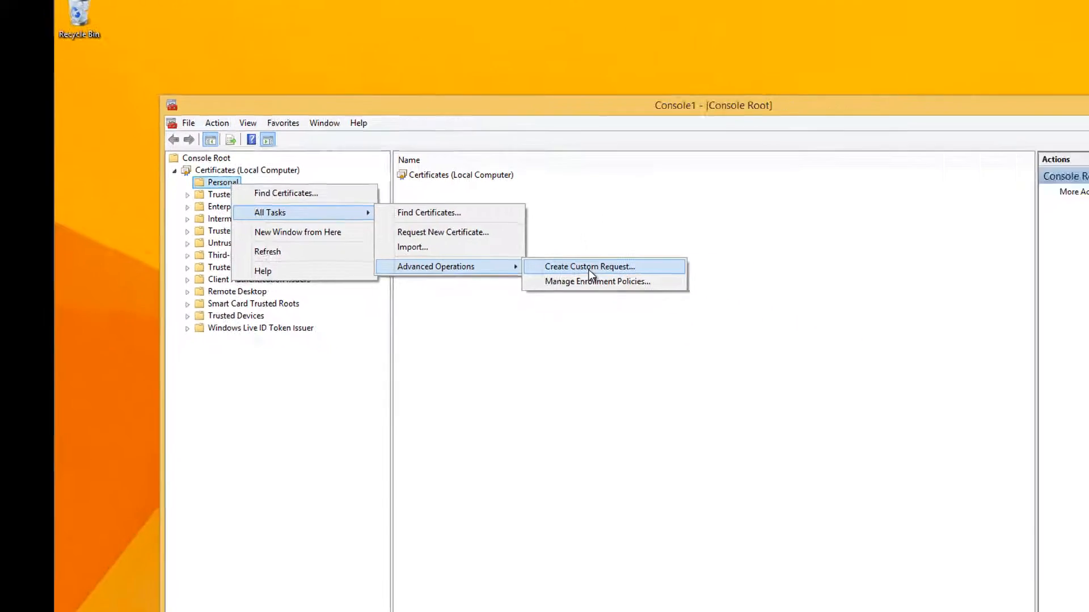
{"action": "left_click", "coordinate": [590, 266]}
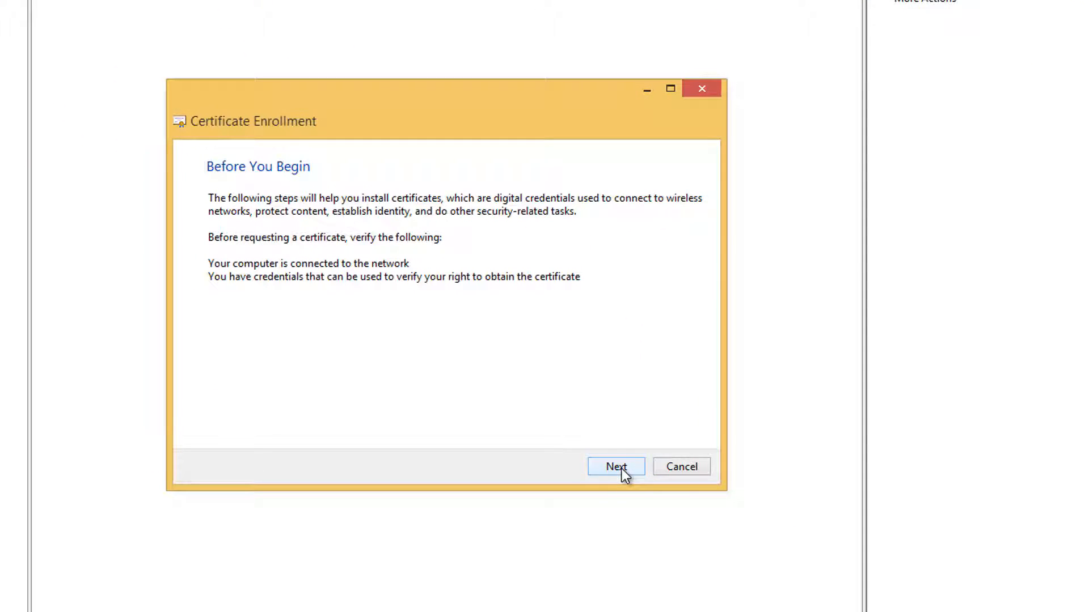
- Proceed without enrollment policy using (No template) Legacy key in PKCS #10 format
{"action": "left_click", "coordinate": [615, 467]}
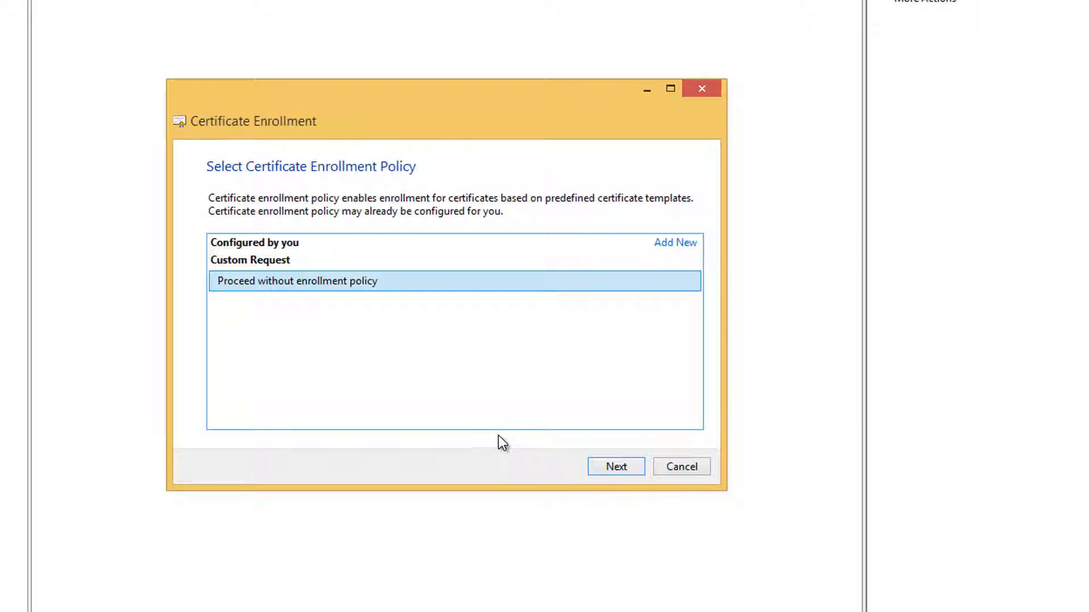
{"action": "mouse_move", "coordinate": [653, 288]}
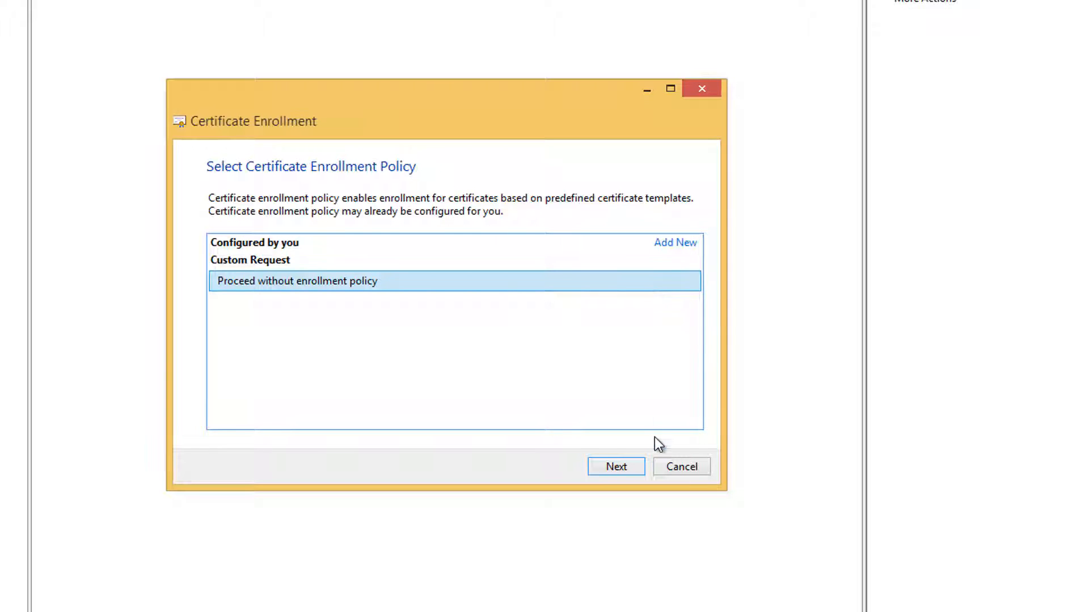
{"action": "left_click", "coordinate": [614, 466]}
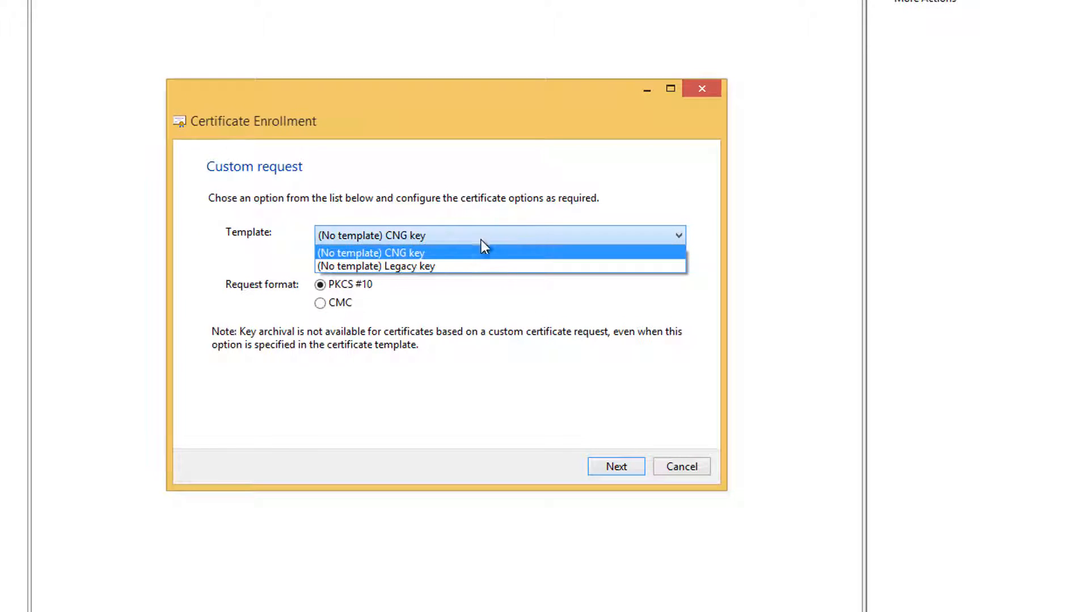
{"action": "left_click", "coordinate": [375, 266]}
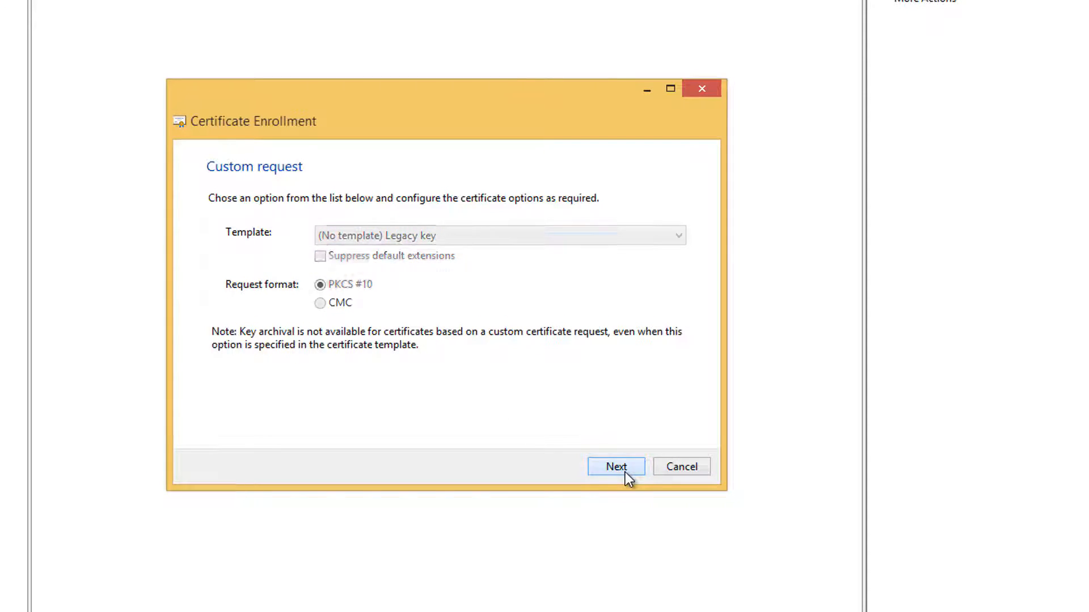
{"action": "left_click", "coordinate": [615, 467]}
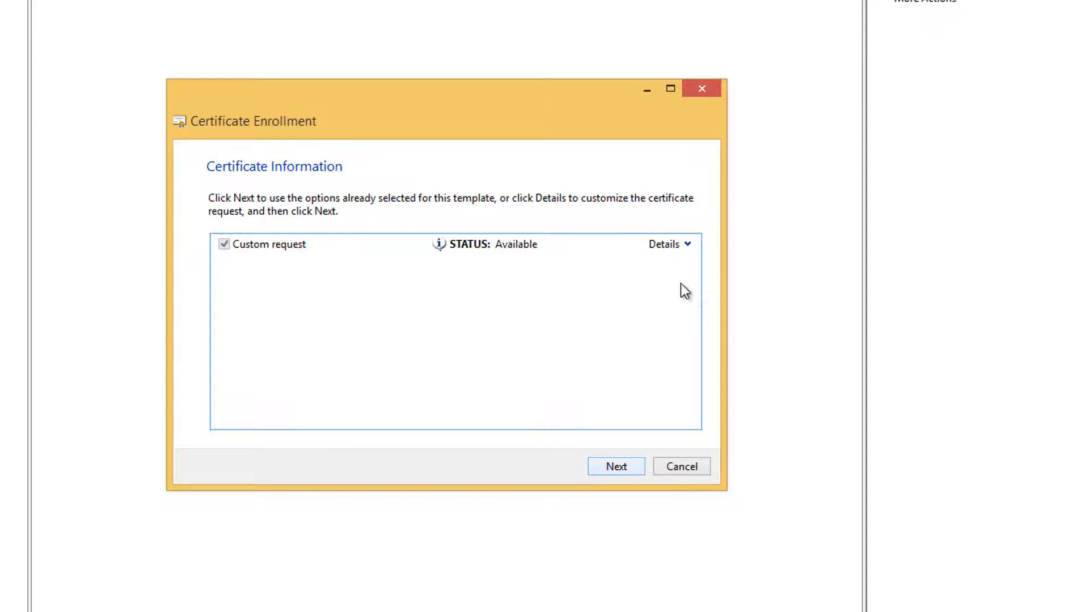
- In the request's Properties, enter description 'Certificates for test server' on the General tab
{"action": "left_click", "coordinate": [668, 244]}
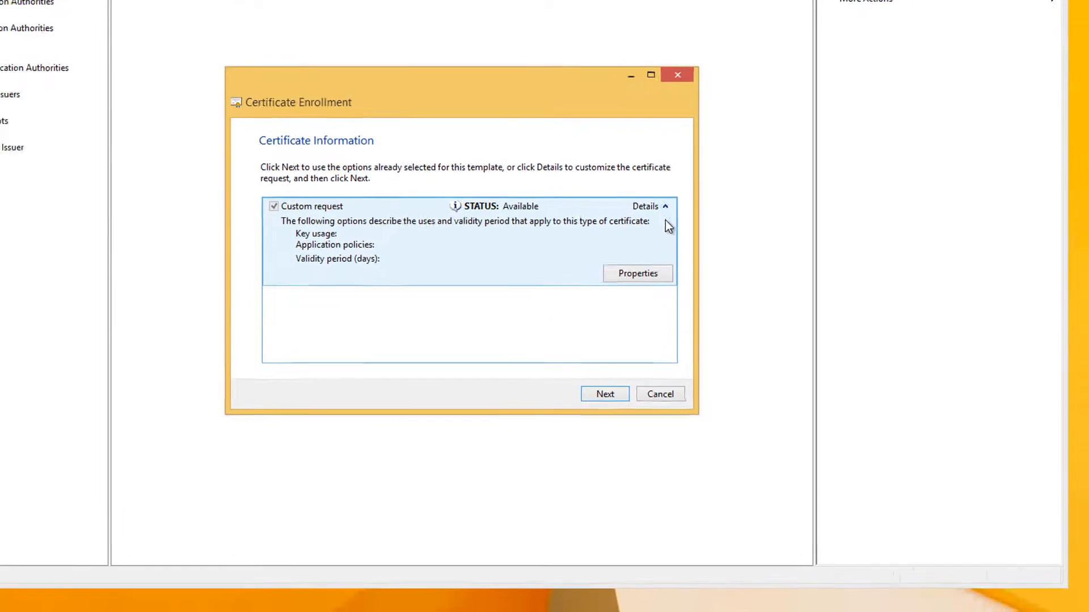
{"action": "left_click", "coordinate": [637, 274]}
{"action": "type", "text": "testcertificates.entrust.com"}
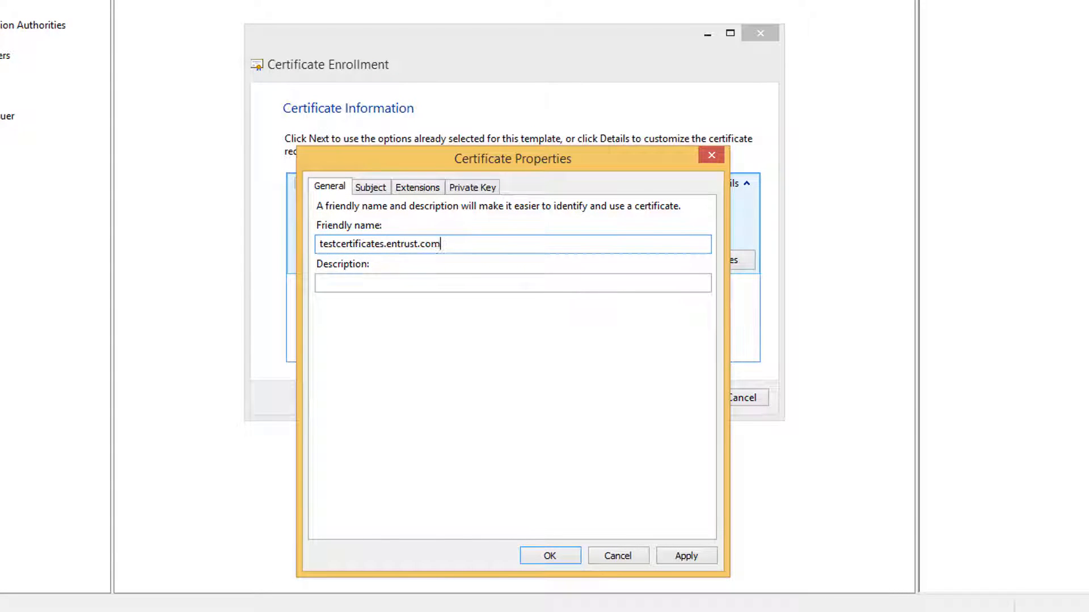
{"action": "type", "text": "C"}
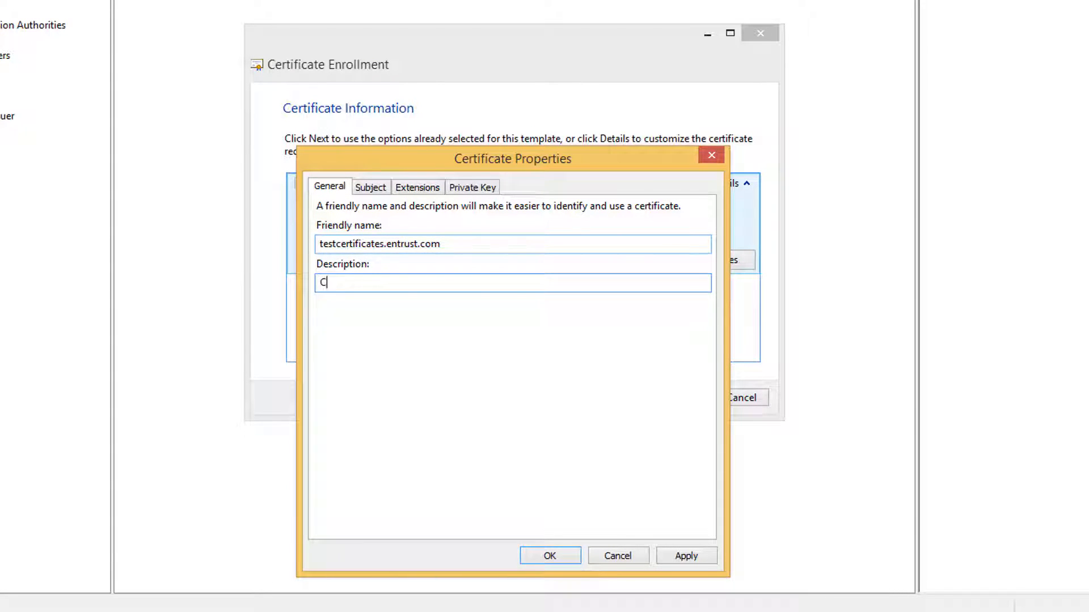
{"action": "type", "text": "ertificates for test server"}
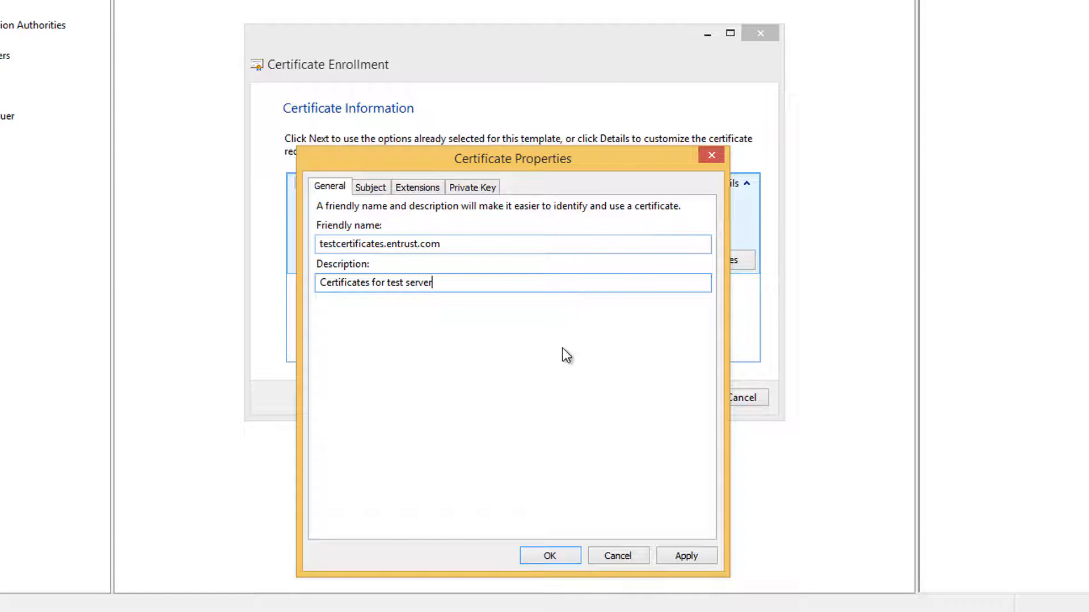
{"action": "left_click", "coordinate": [369, 187]}
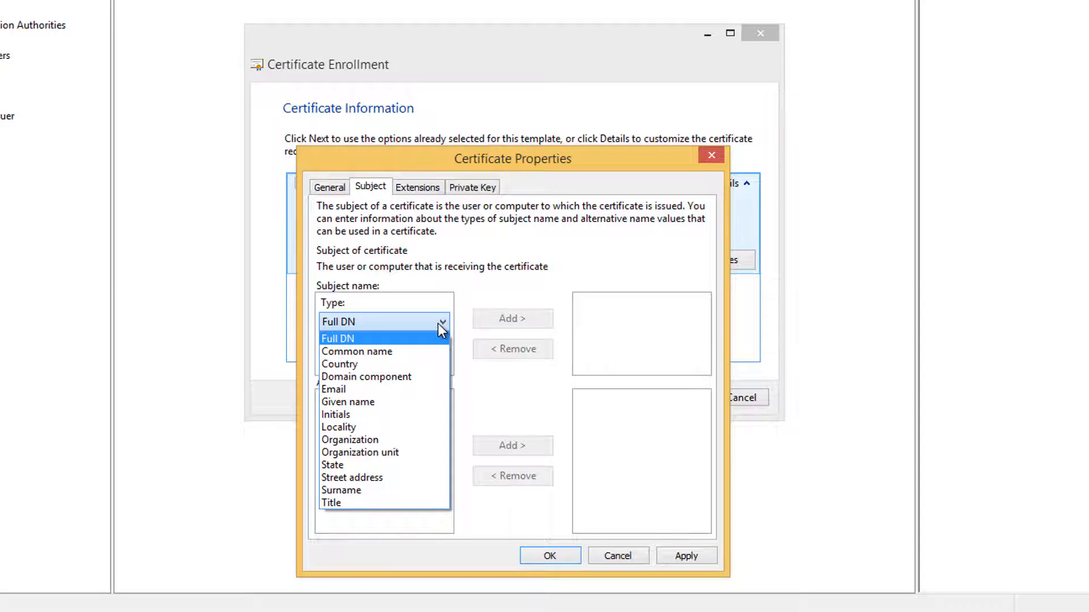
- Add common name testcertificates.entrust.com to the subject
{"action": "left_click", "coordinate": [356, 351]}
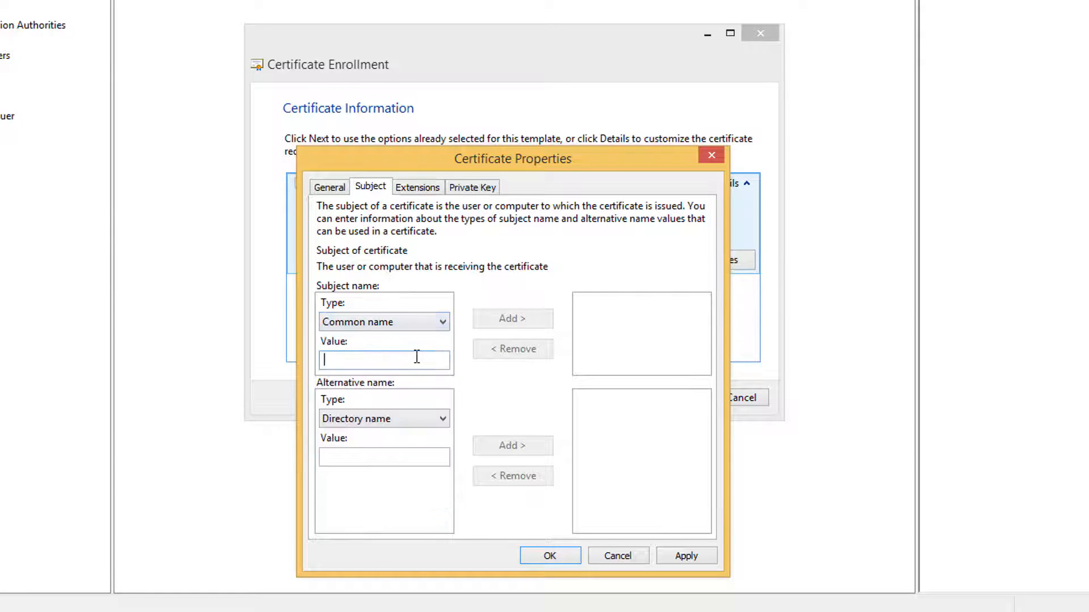
{"action": "type", "text": "tes"}
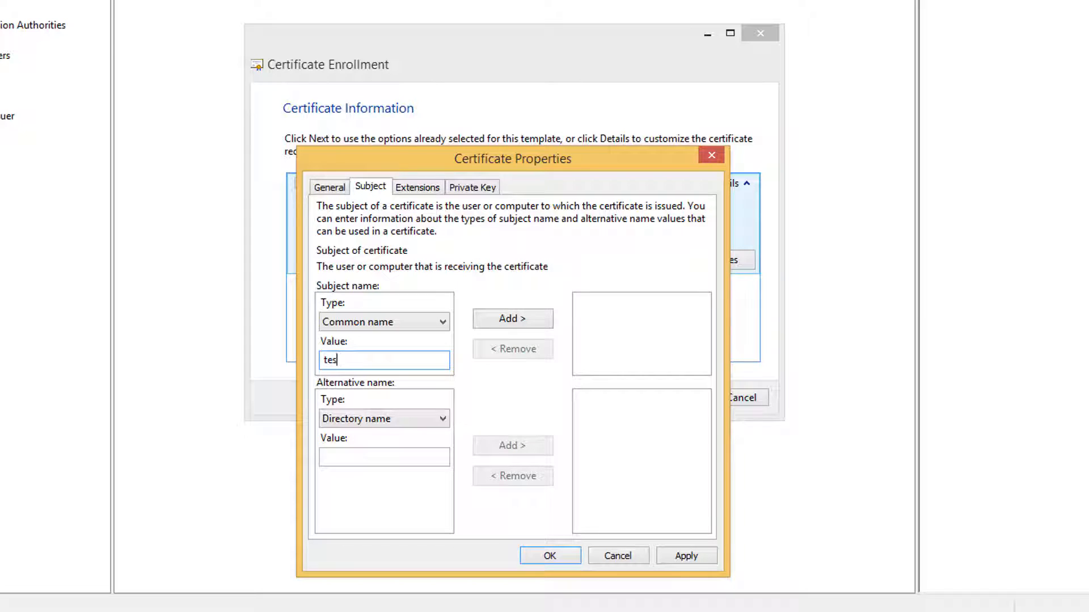
{"action": "type", "text": "tcertificates."}
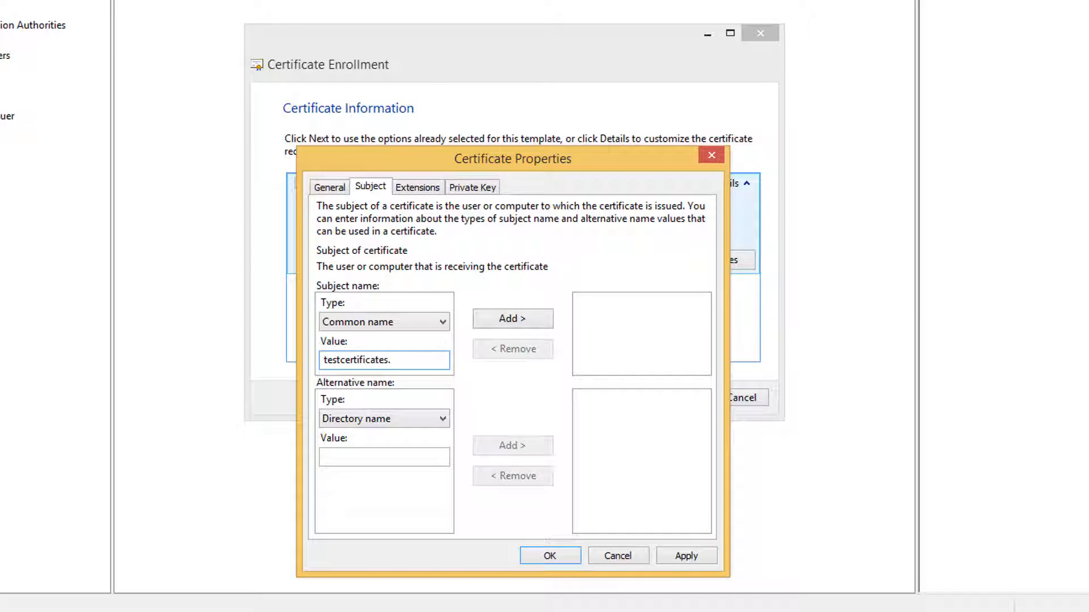
{"action": "type", "text": "entrust"}
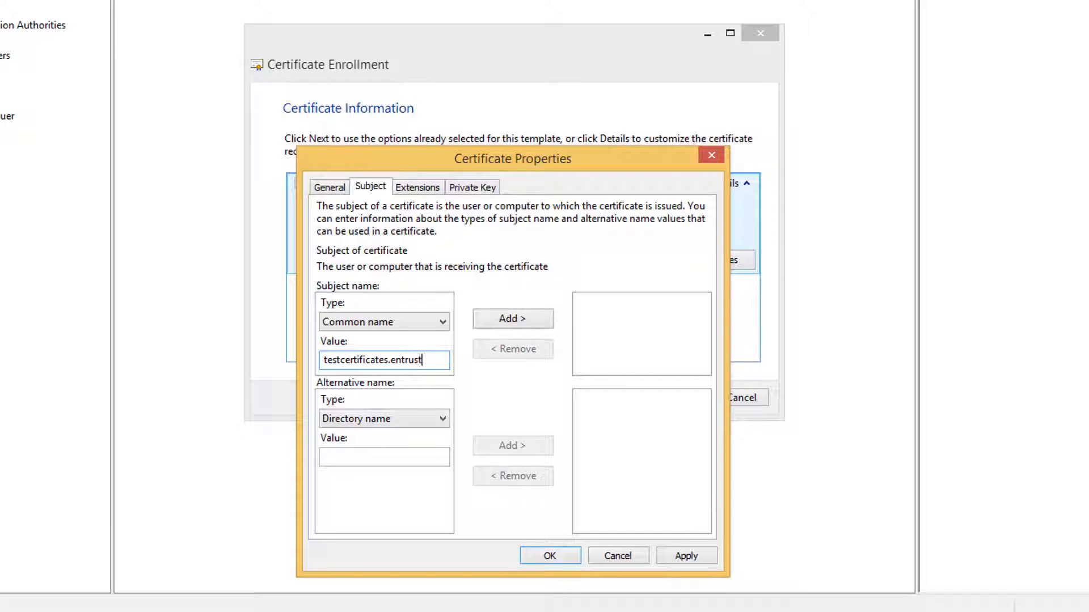
{"action": "type", "text": ".com"}
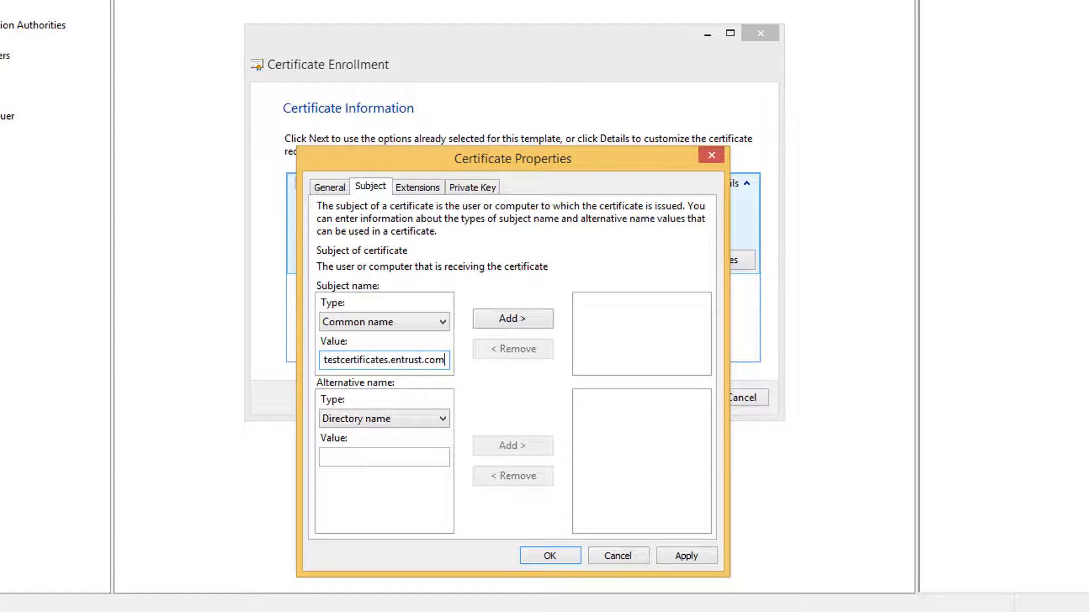
{"action": "left_click", "coordinate": [513, 318]}
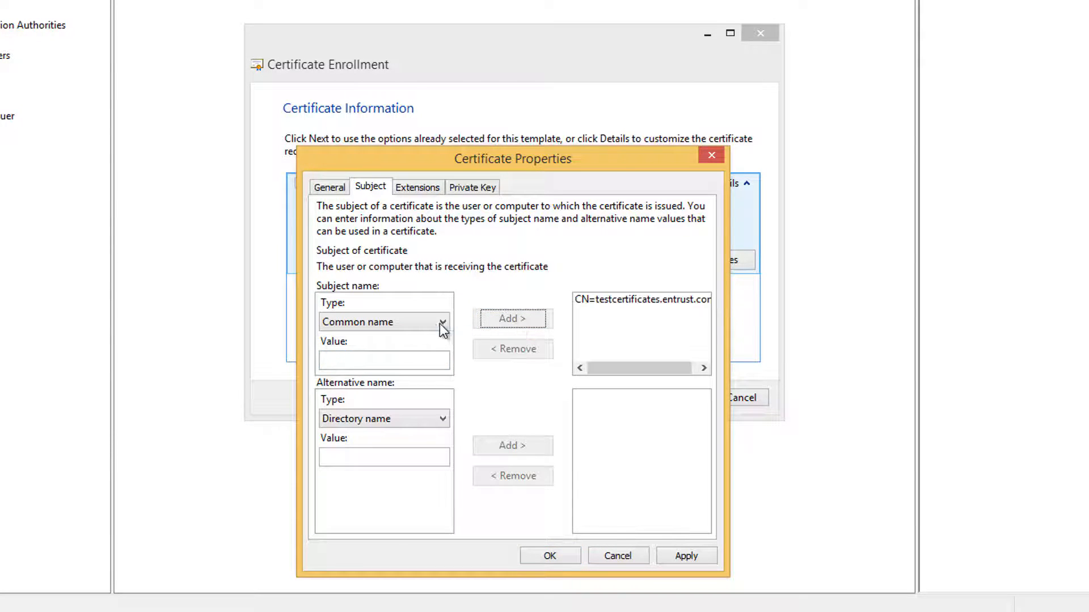
- Add organization Entrust Inc. and organization unit IT to the subject
{"action": "left_click", "coordinate": [442, 321]}
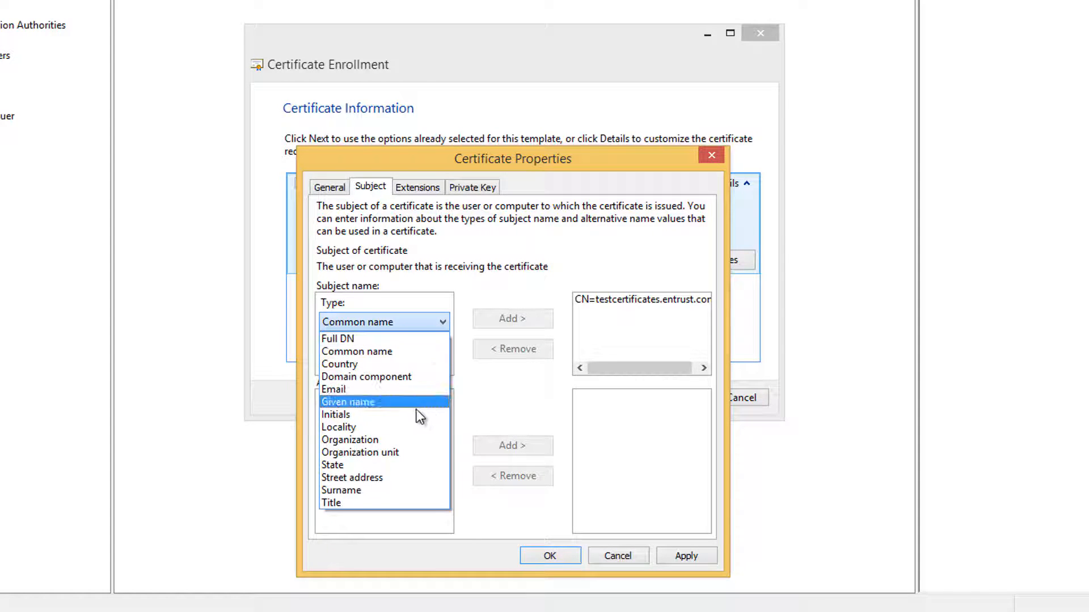
{"action": "left_click", "coordinate": [350, 441]}
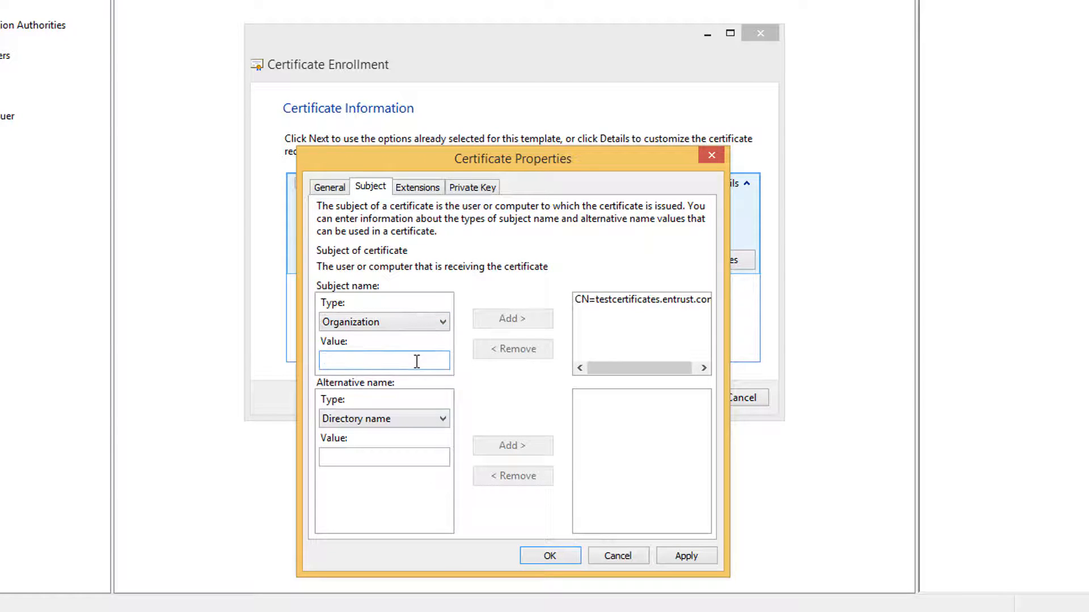
{"action": "type", "text": "Entrust"}
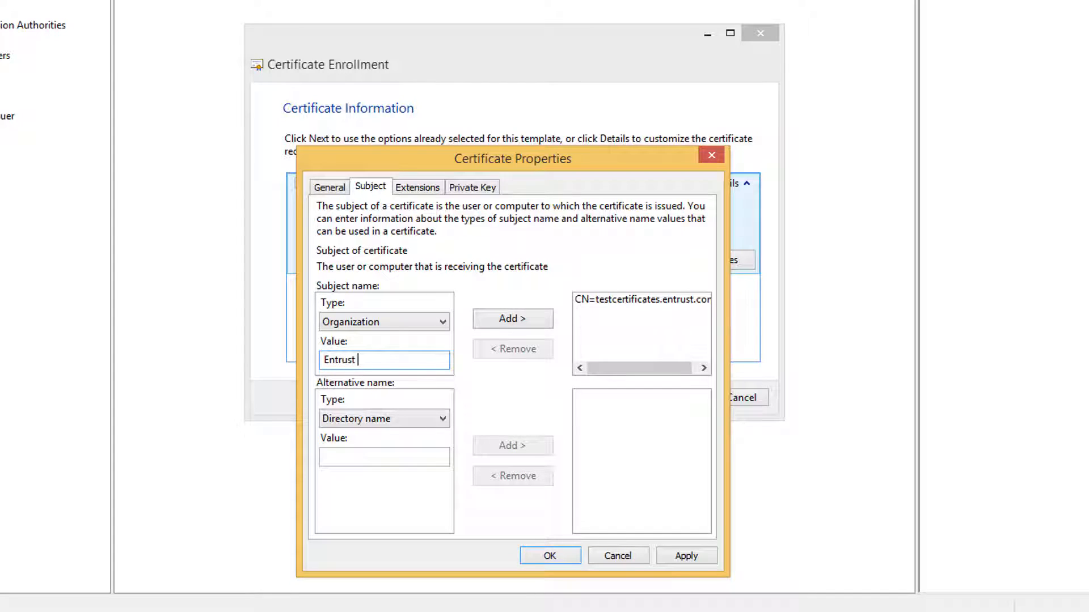
{"action": "type", "text": "Inc."}
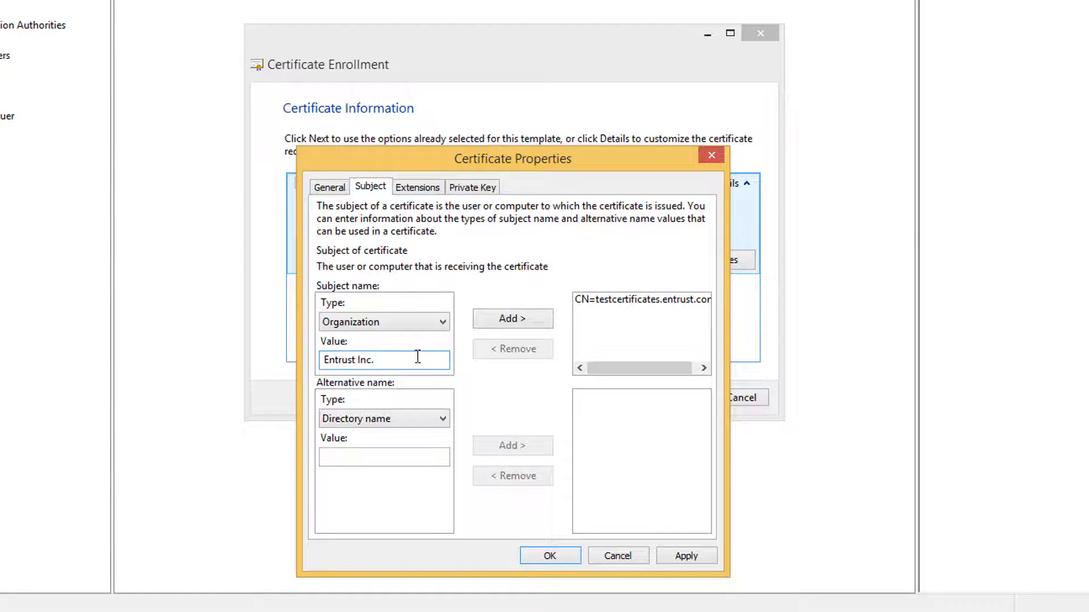
{"action": "left_click", "coordinate": [512, 317]}
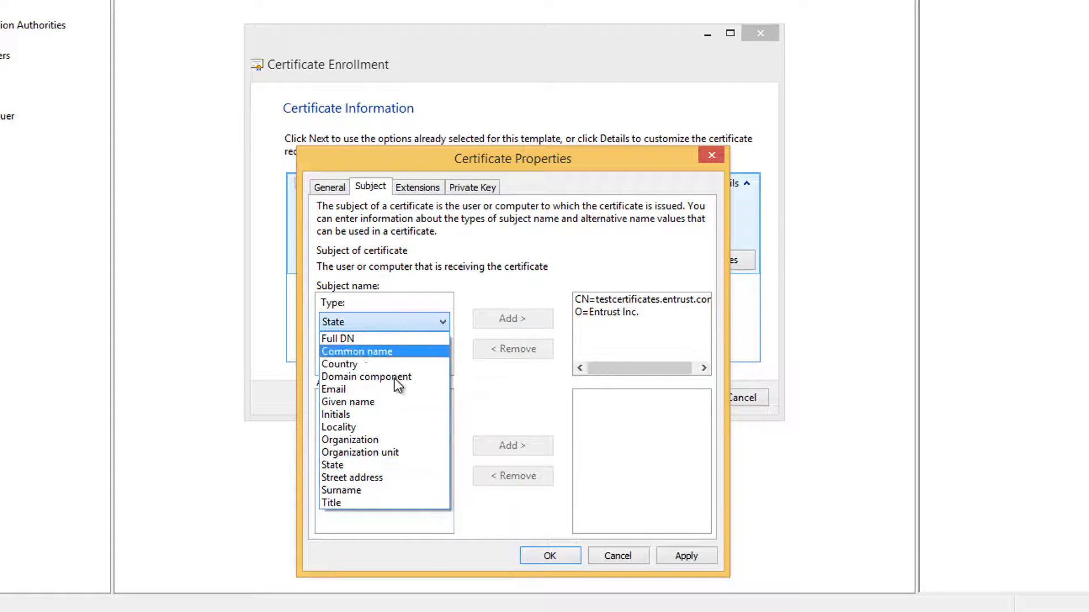
{"action": "left_click", "coordinate": [360, 452]}
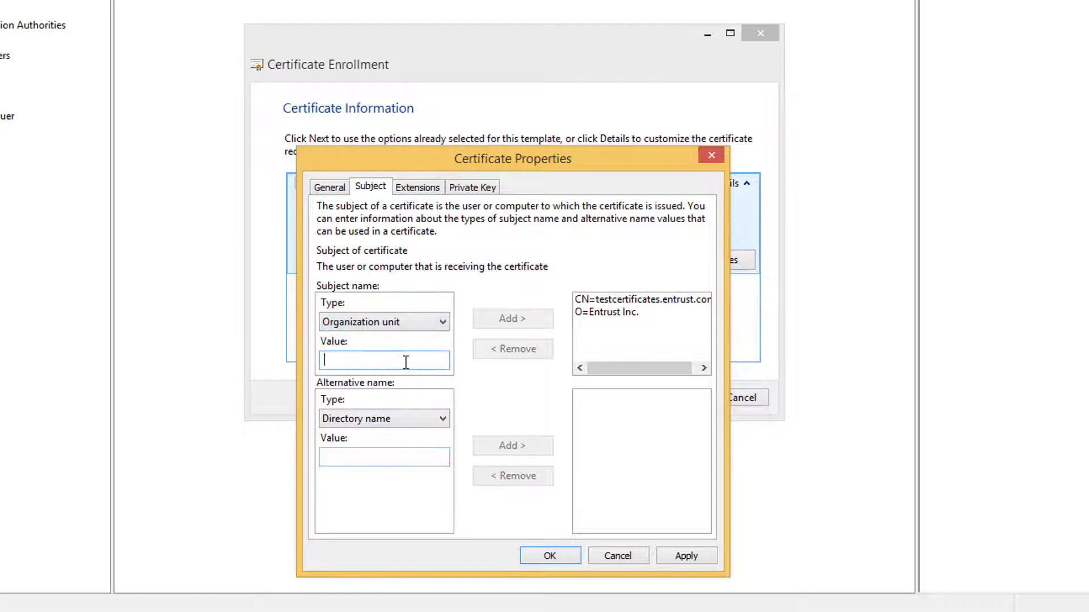
{"action": "type", "text": "IT"}
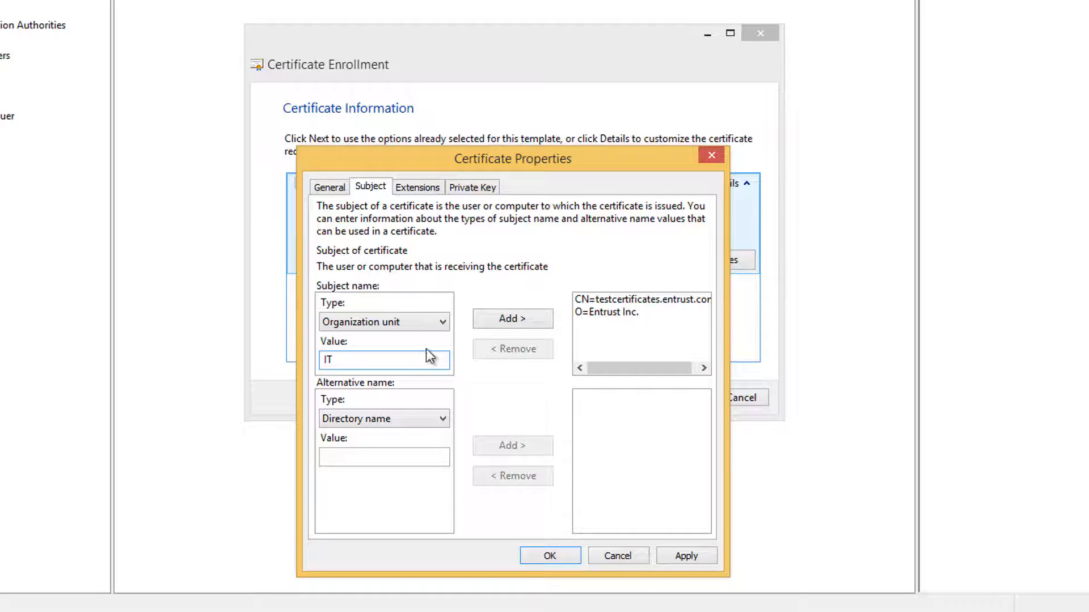
{"action": "left_click", "coordinate": [512, 317]}
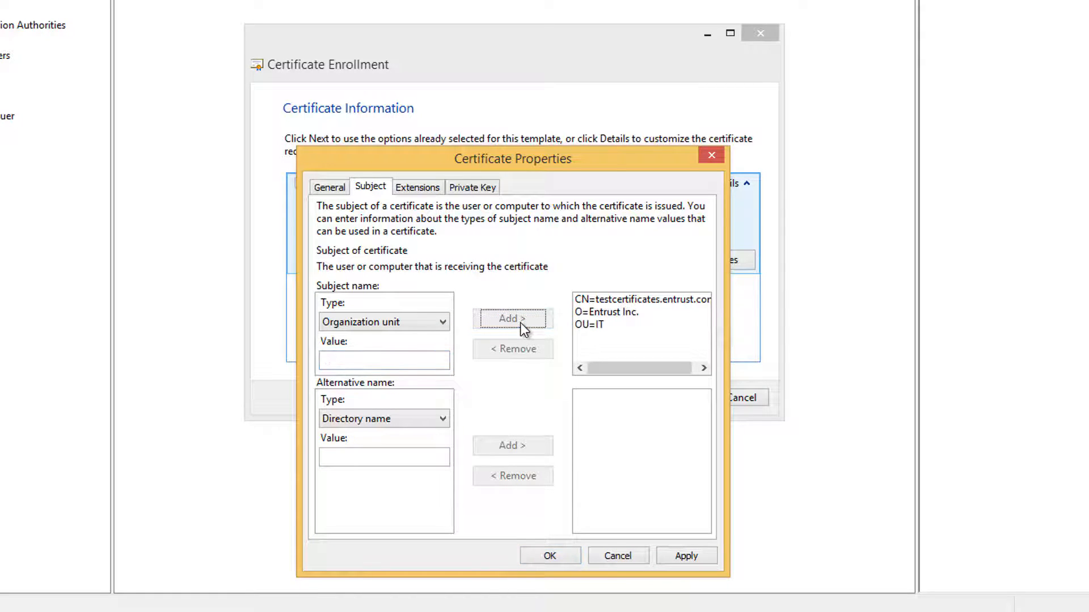
- Add locality Ottawa and country CA to the subject
{"action": "left_click", "coordinate": [383, 321]}
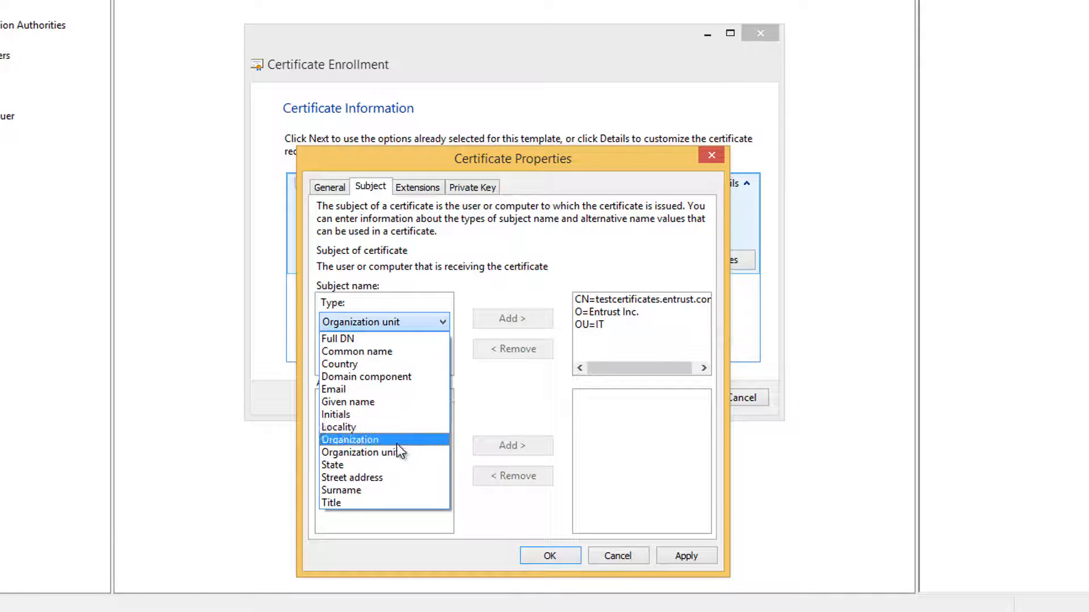
{"action": "type", "text": "Otta"}
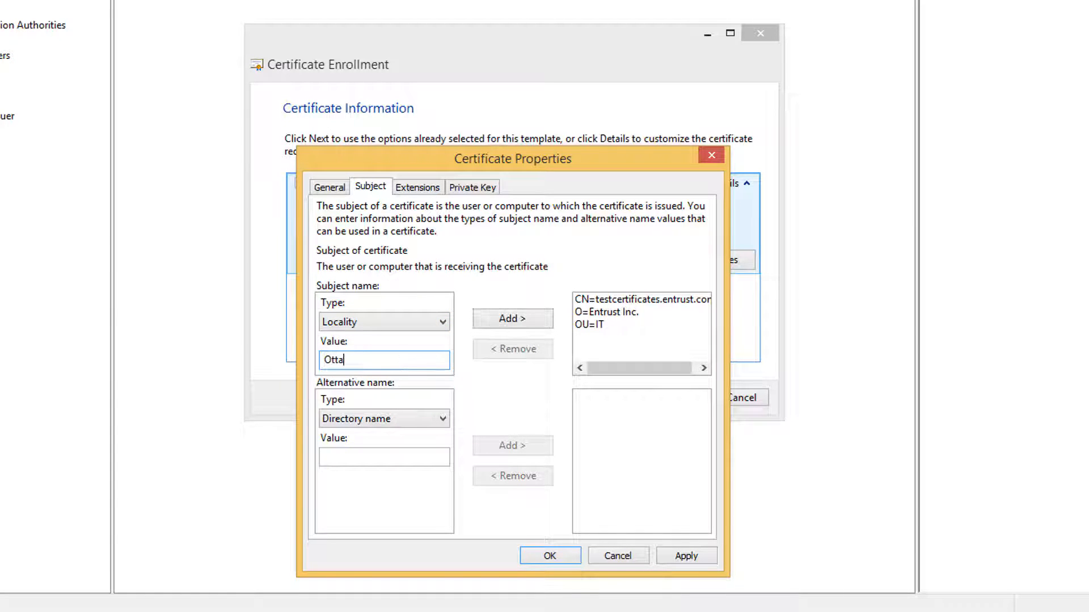
{"action": "left_click", "coordinate": [512, 317]}
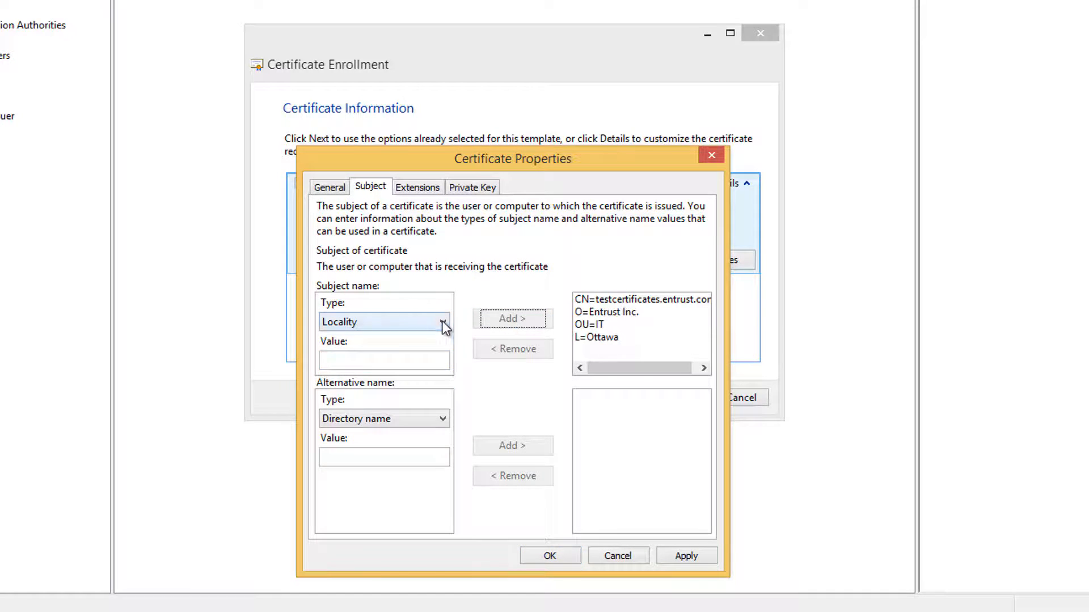
{"action": "left_click", "coordinate": [383, 321]}
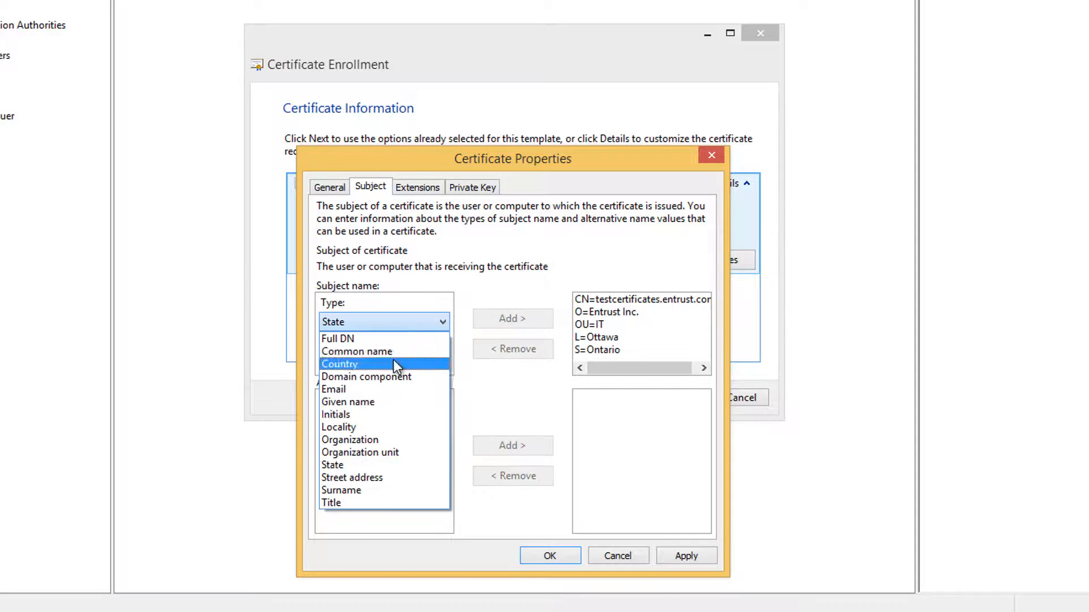
{"action": "left_click", "coordinate": [339, 364]}
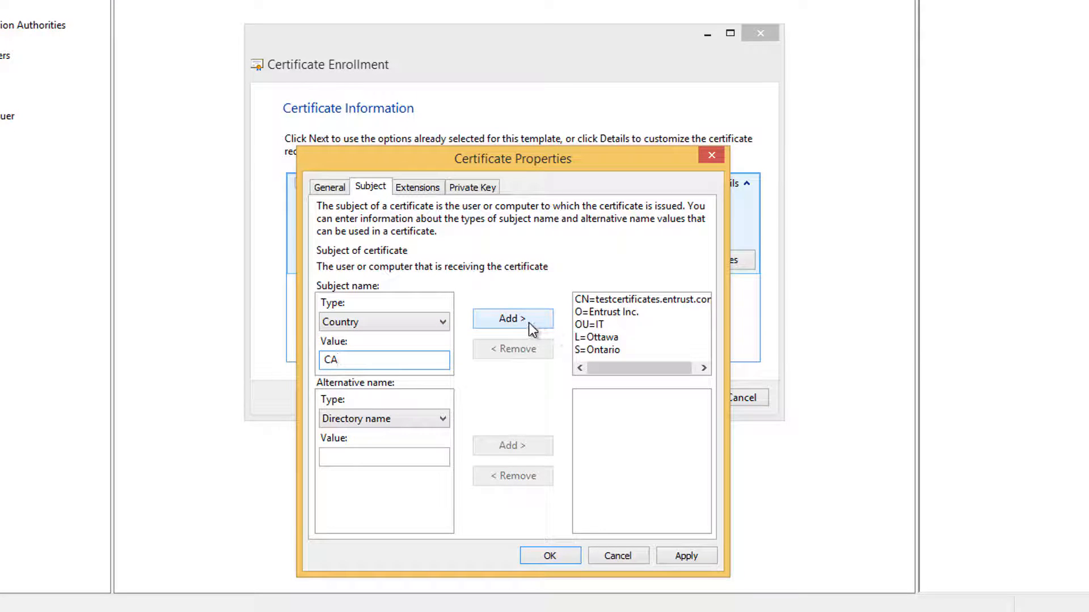
{"action": "left_click", "coordinate": [513, 318]}
{"action": "type", "text": "san1.entrust"}
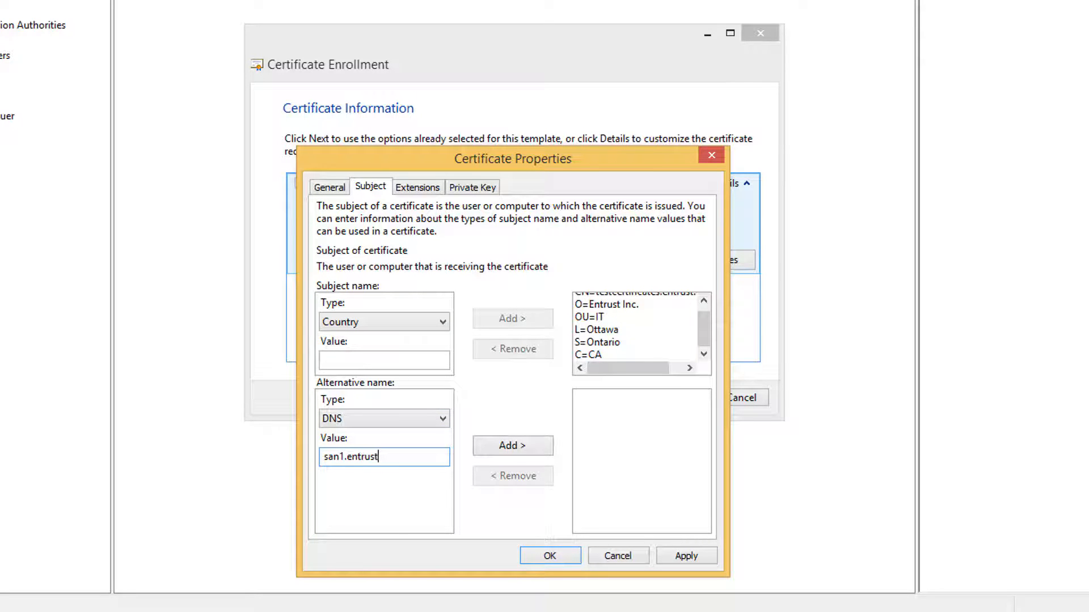
- Add san1.entrust.com as a DNS alternative name
{"action": "type", "text": ".com"}
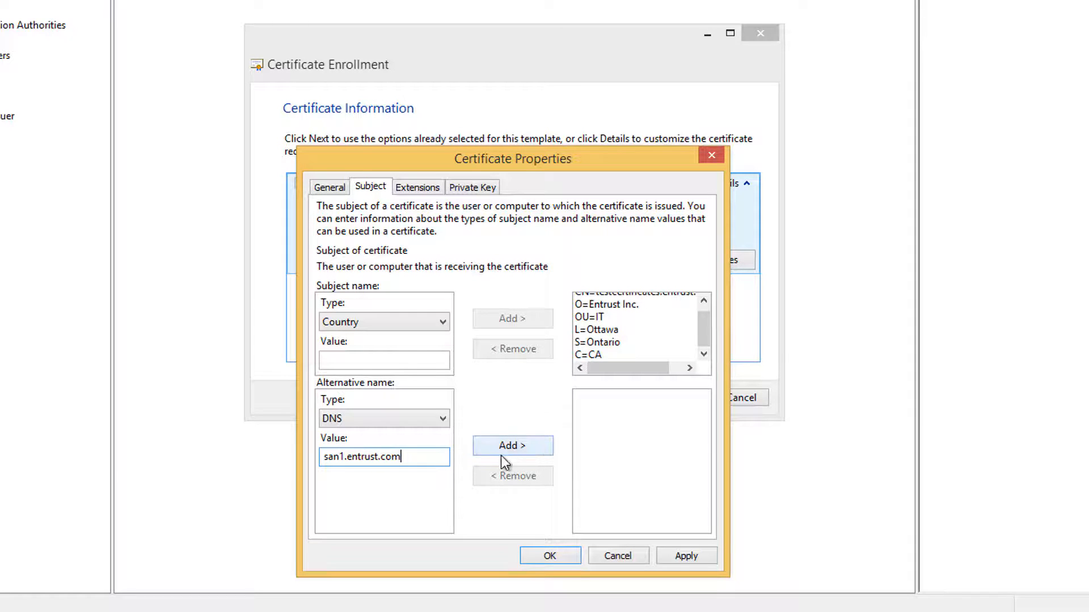
{"action": "left_click", "coordinate": [512, 444]}
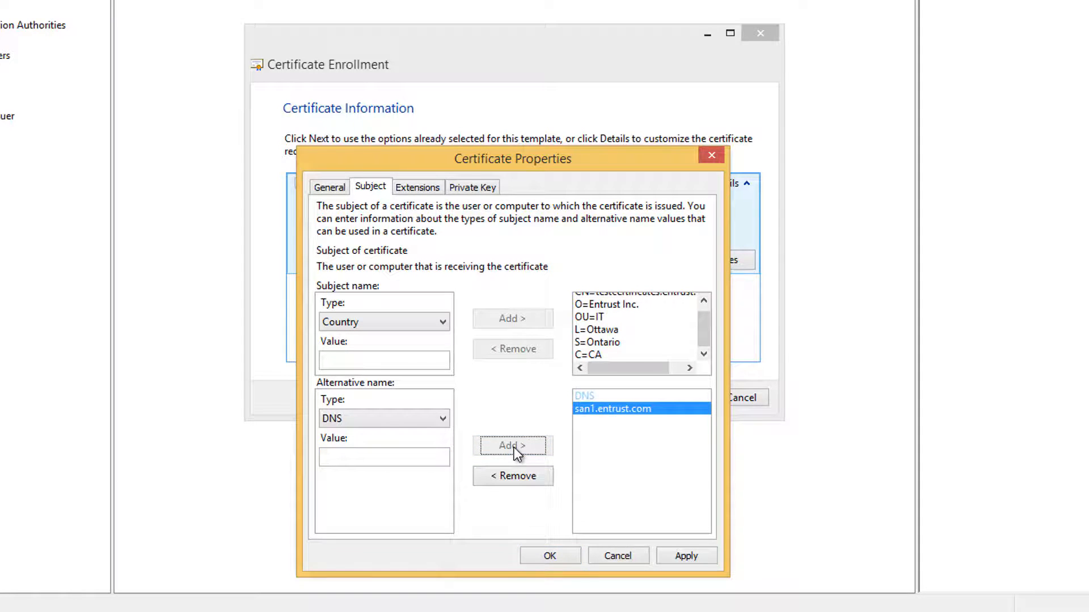
{"action": "left_click", "coordinate": [472, 187]}
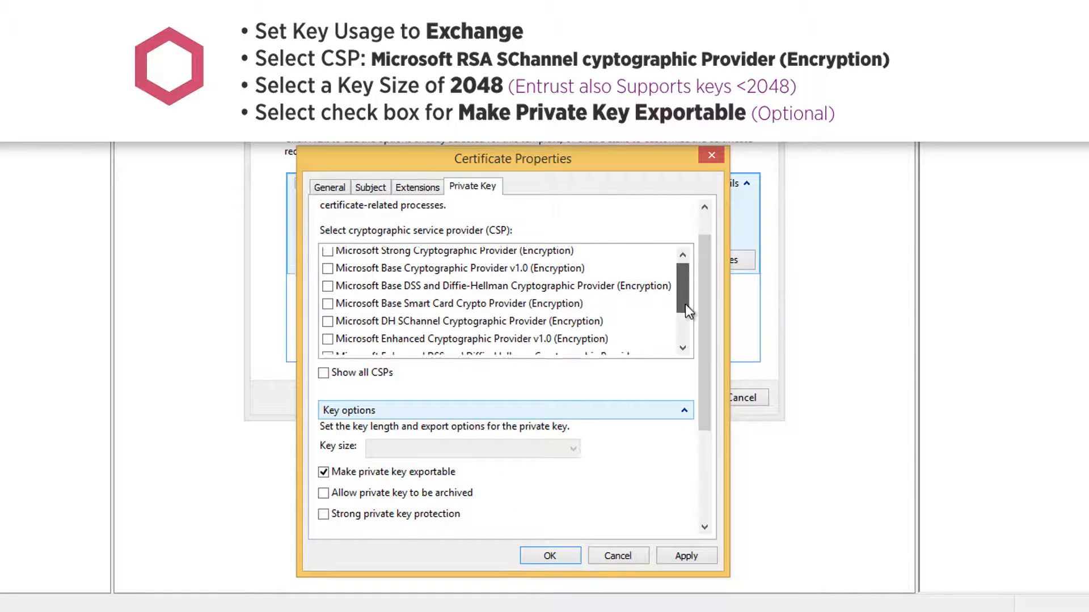
- Select the Microsoft RSA SChannel Cryptographic Provider with a 2048-bit exportable key
{"action": "left_click", "coordinate": [328, 344]}
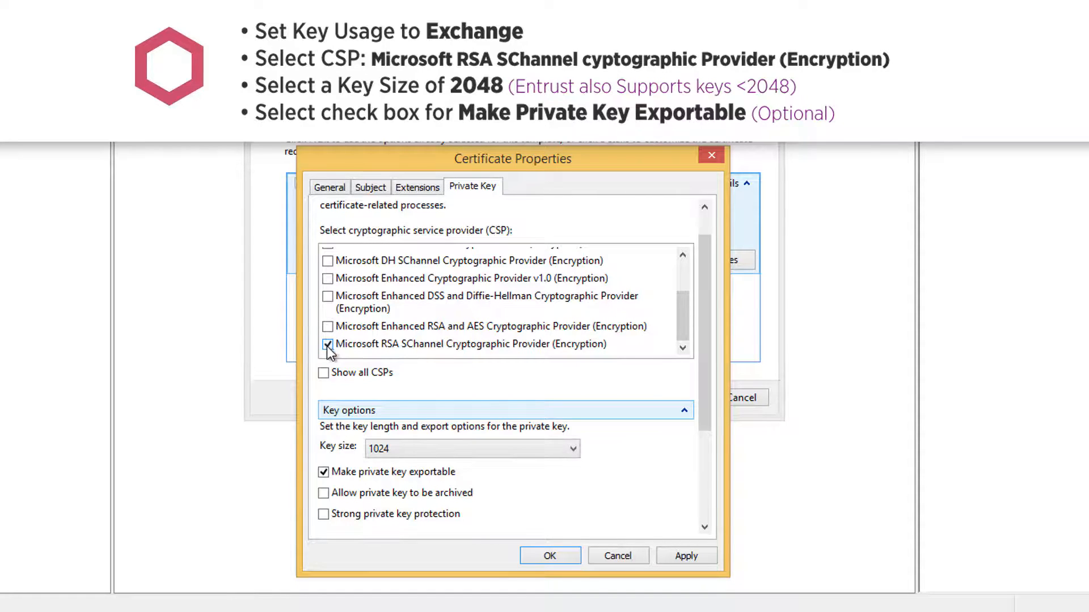
{"action": "left_click", "coordinate": [574, 448]}
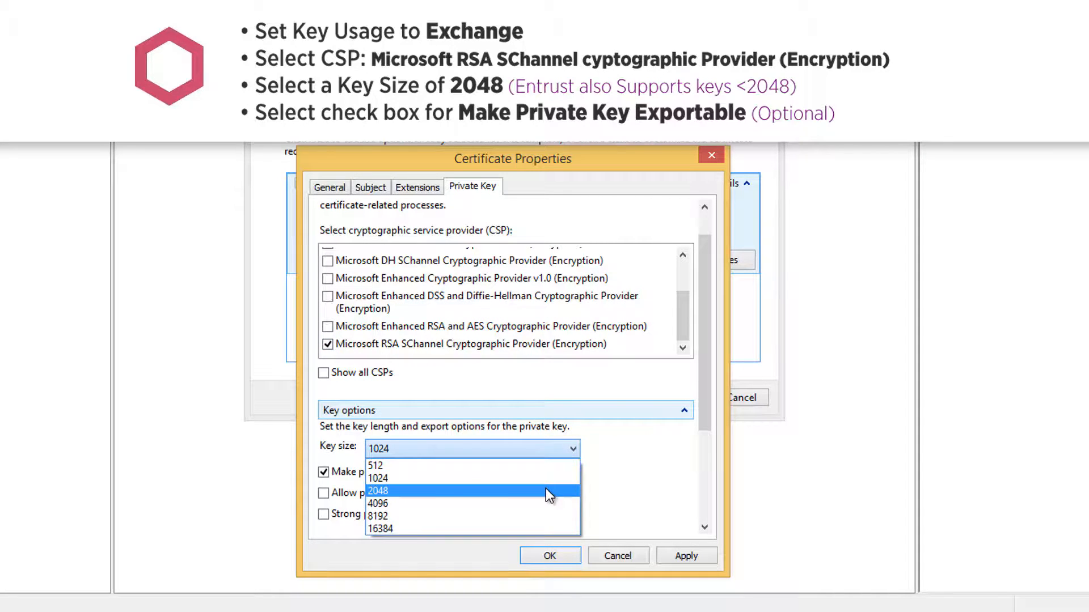
{"action": "left_click", "coordinate": [379, 491]}
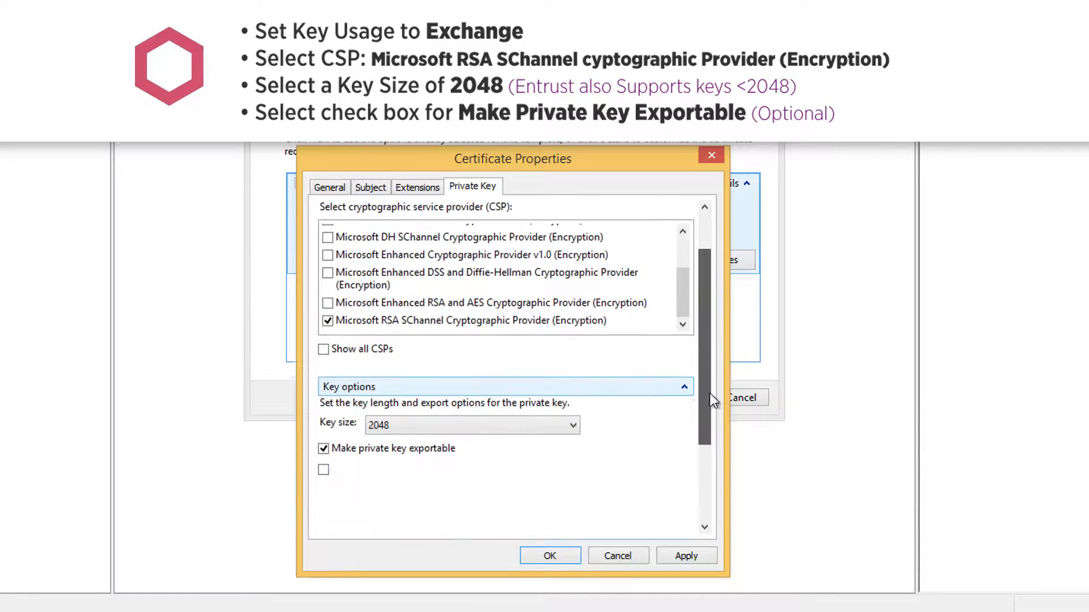
{"action": "scroll", "scroll_direction": "down", "scroll_amount": 3}
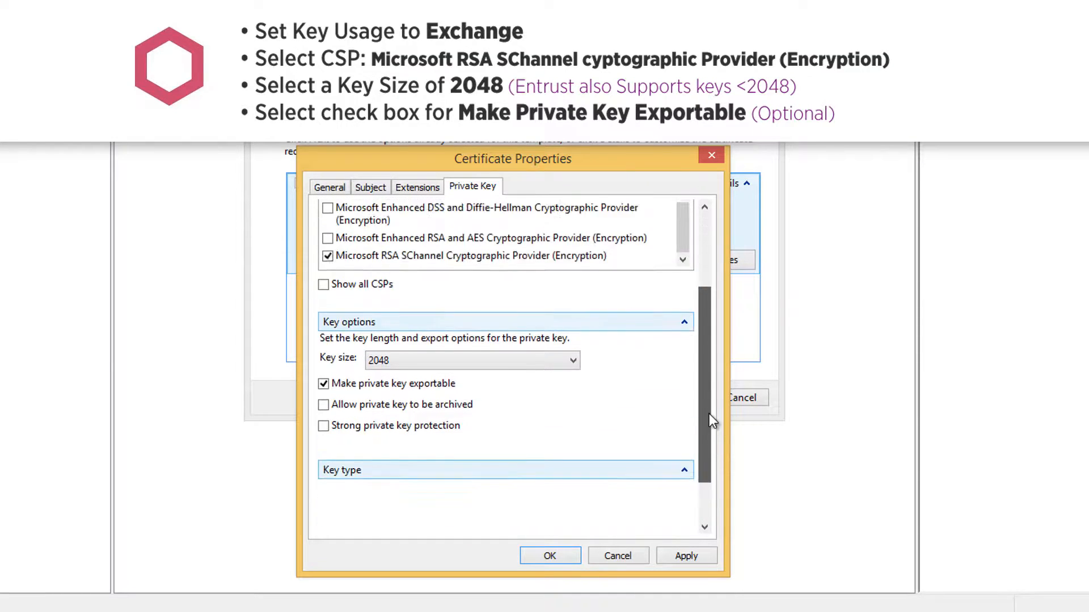
{"action": "scroll", "scroll_direction": "down", "scroll_amount": 3}
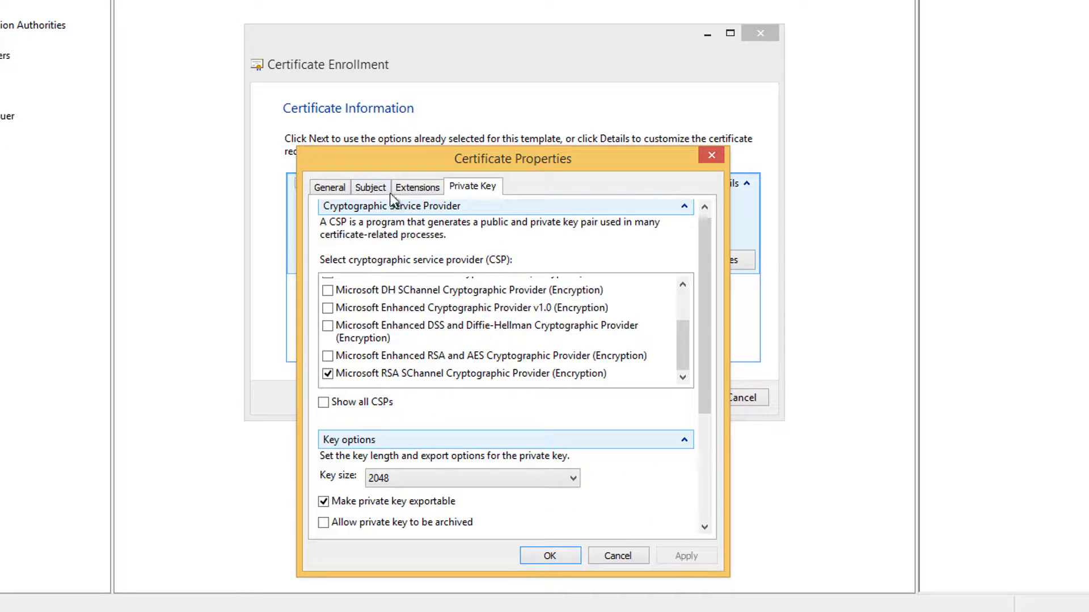
- Review the Subject and General tabs and apply the certificate properties with OK
{"action": "left_click", "coordinate": [369, 187]}
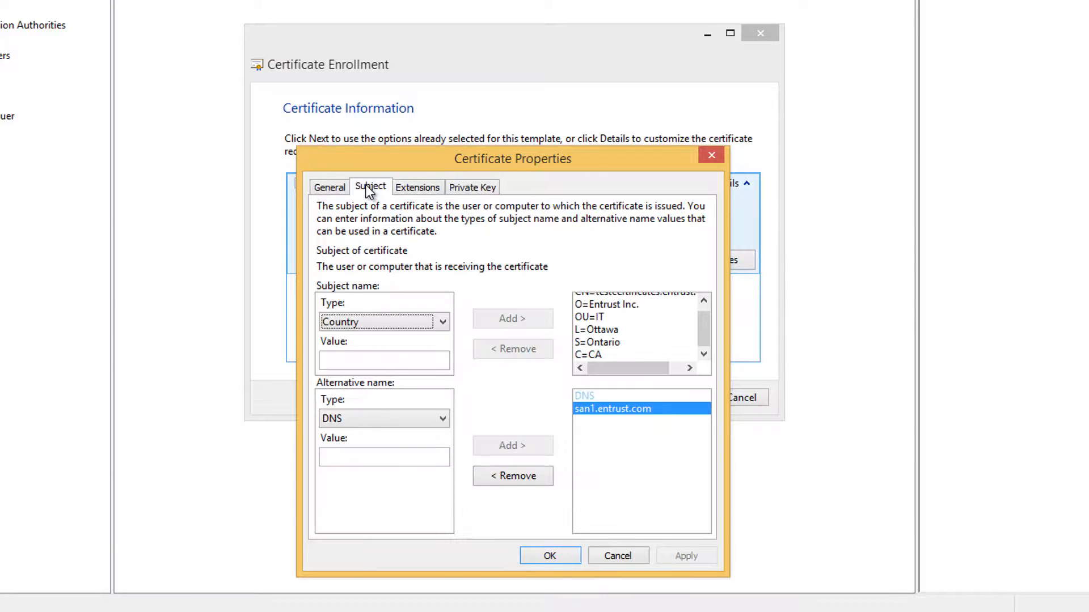
{"action": "left_click", "coordinate": [329, 187]}
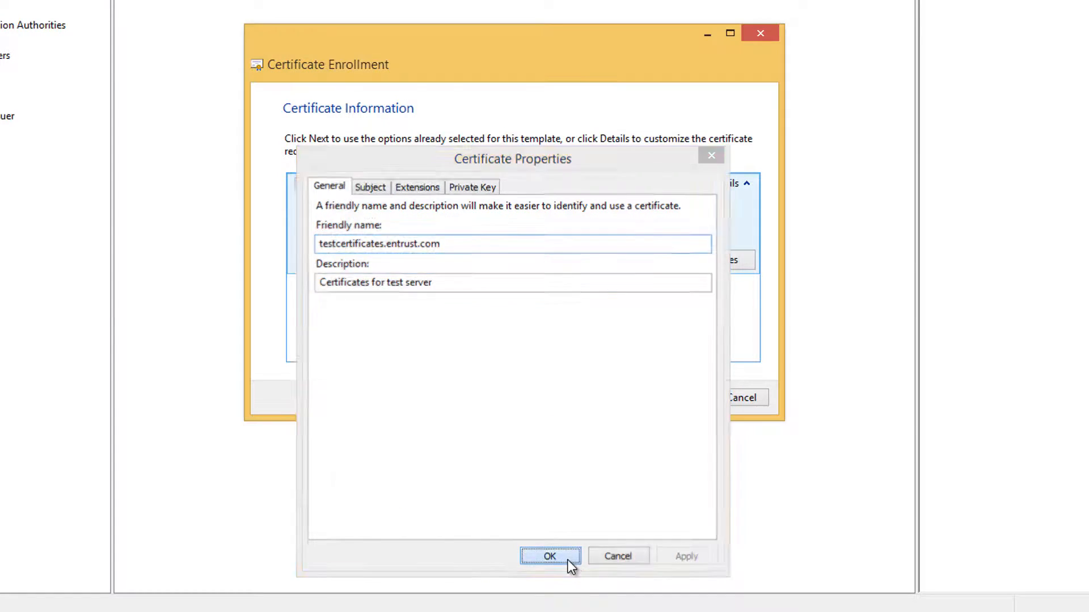
{"action": "left_click", "coordinate": [549, 555]}
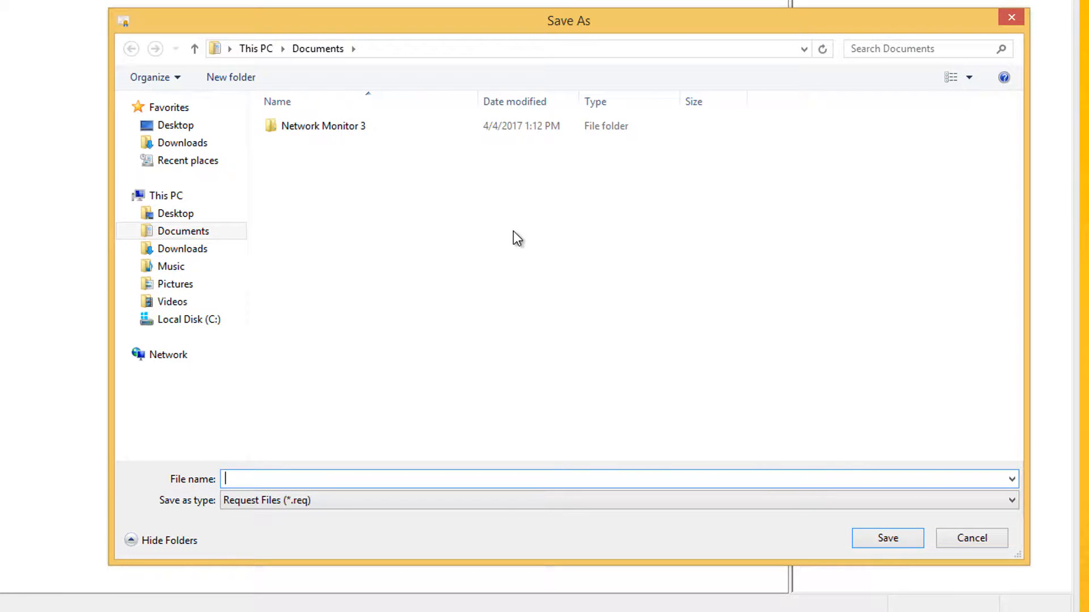
- Save the request as CSR on the Desktop in Base 64 and finish the wizard
{"action": "left_click", "coordinate": [176, 214]}
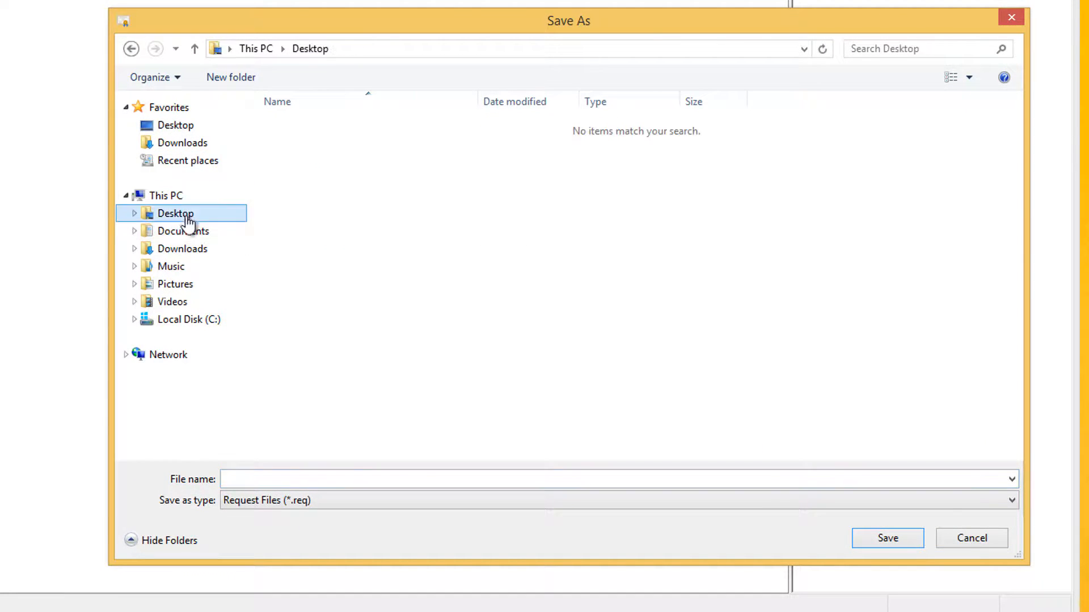
{"action": "left_click", "coordinate": [360, 478]}
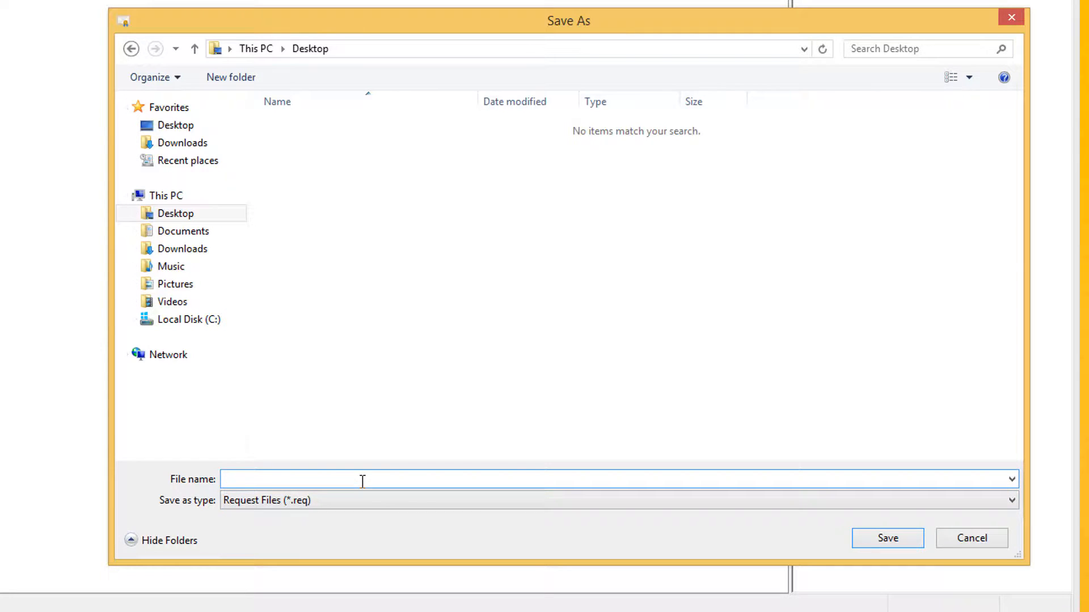
{"action": "type", "text": "CSR"}
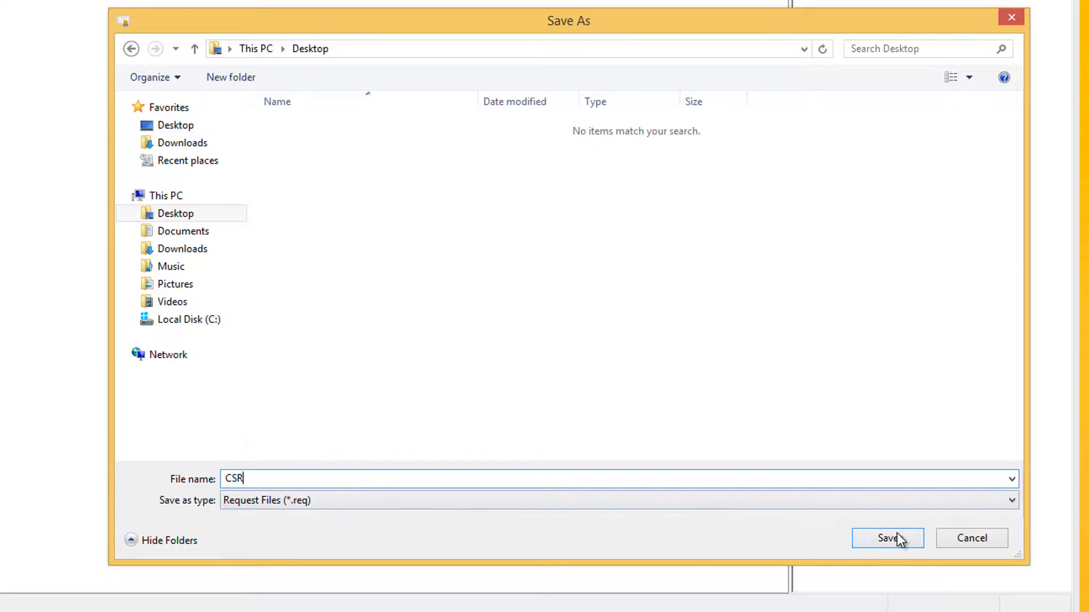
{"action": "left_click", "coordinate": [887, 538]}
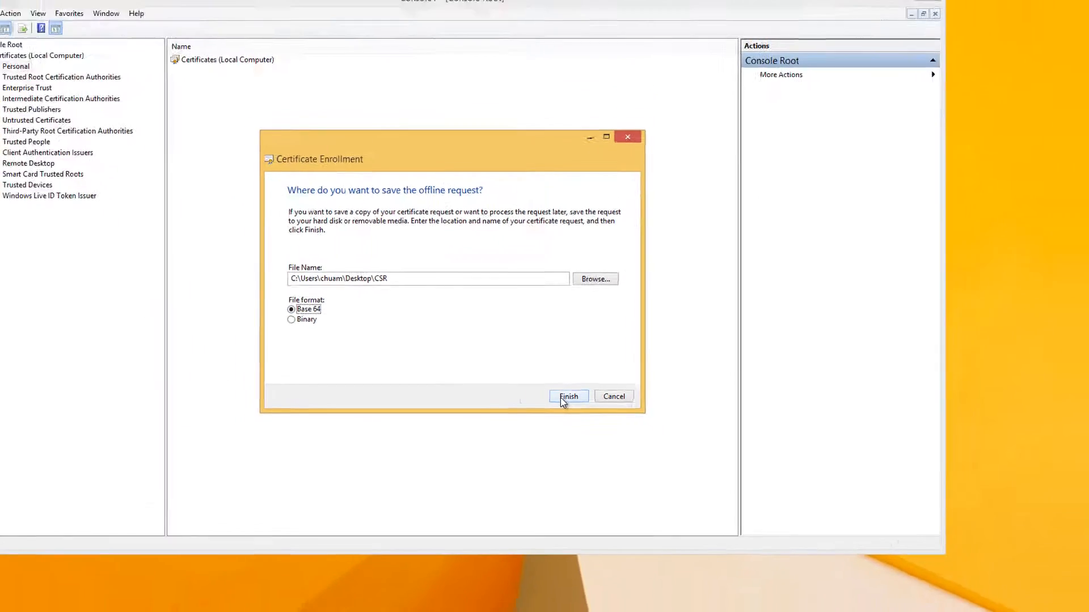
{"action": "left_click", "coordinate": [568, 397]}
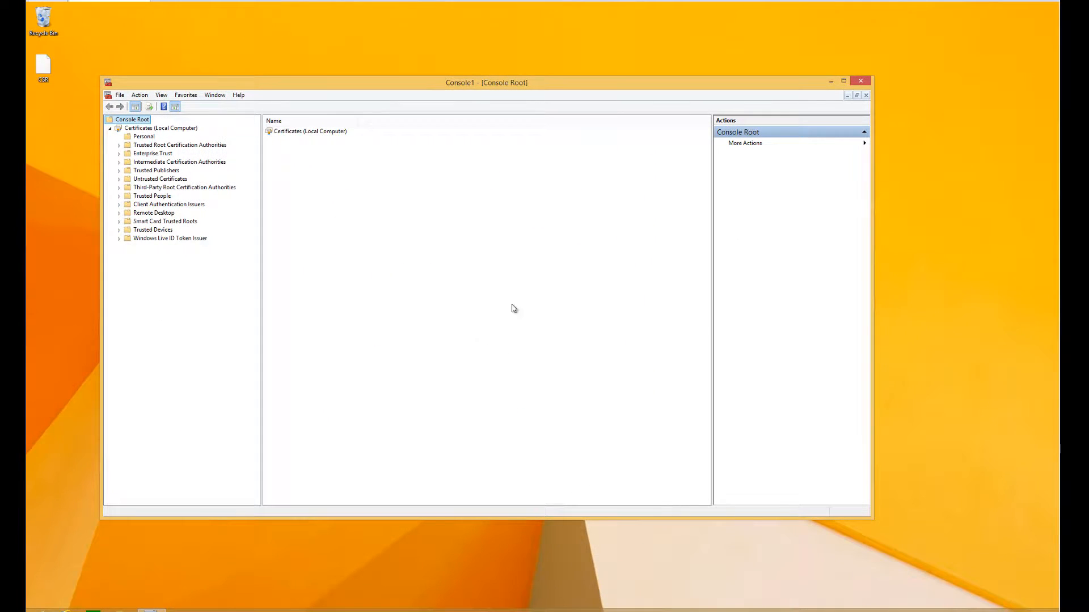